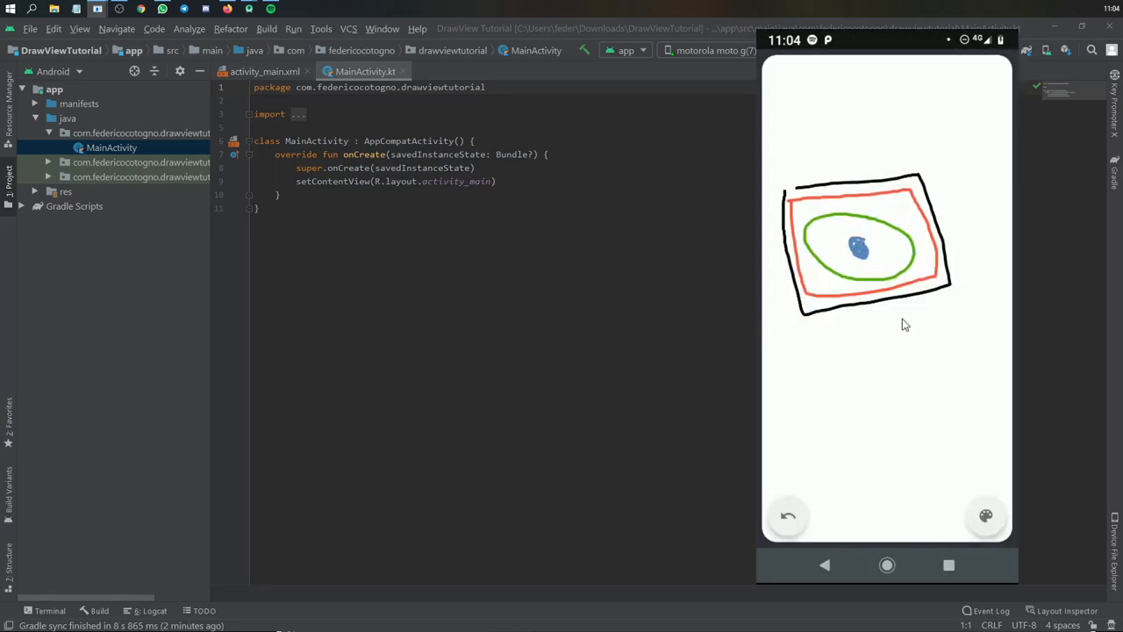
# Dismiss the running emulator window, leaving MainActivity.kt in the editor.
pyautogui.moveTo(842, 430); pyautogui.dragTo(930, 369)
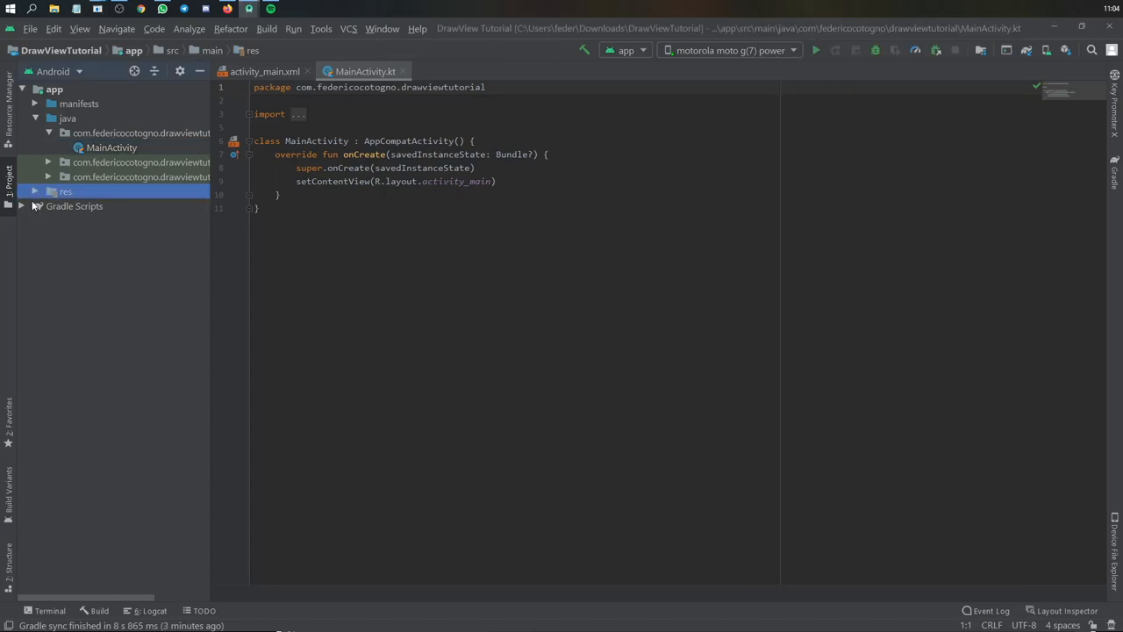
# Review the app build.gradle's AndroidDraw v0.1, colorpicker 1.1.10 and Material 1.1.0 dependencies.
pyautogui.click(74, 206)
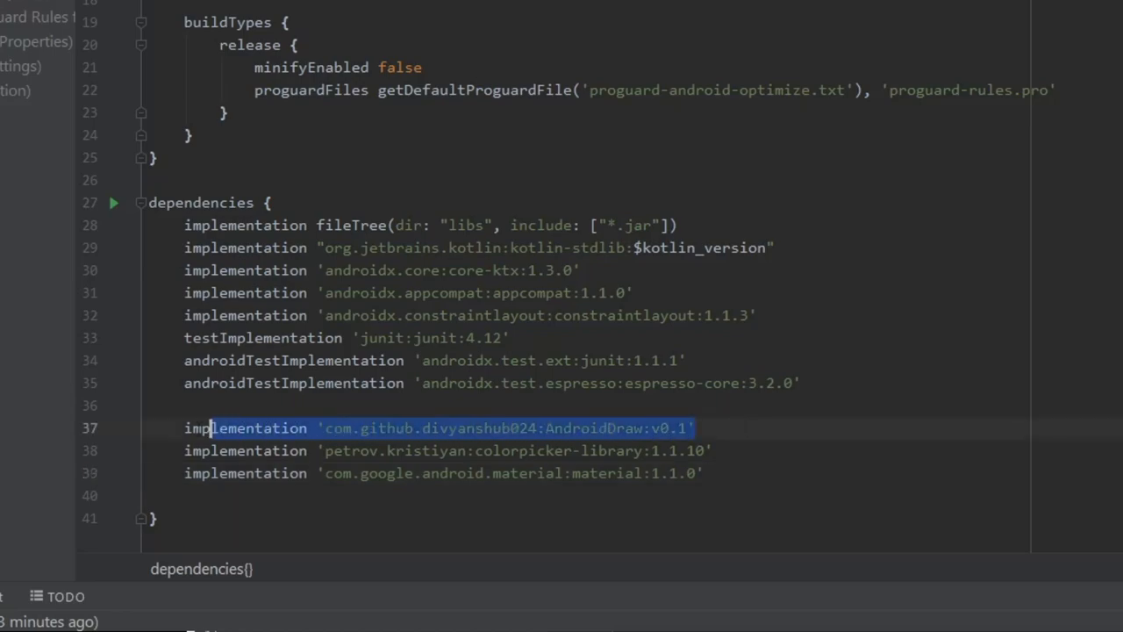
pyautogui.click(179, 450)
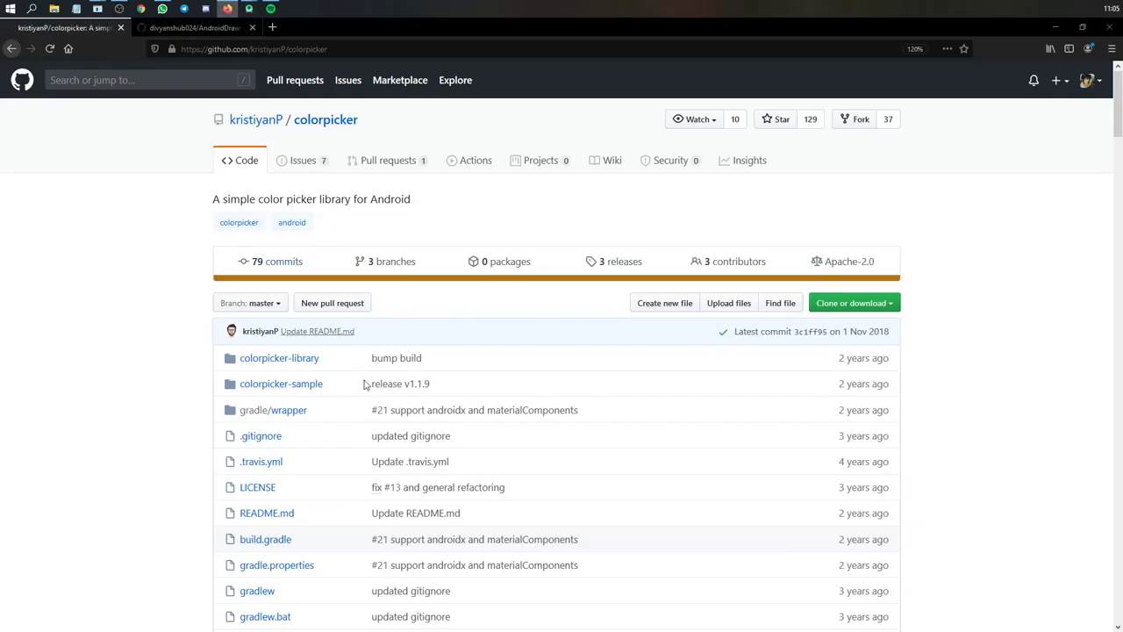
# Browse the colorpicker Download section, then the AndroidDraw README's JitPack Dependency section.
pyautogui.scroll(-3)
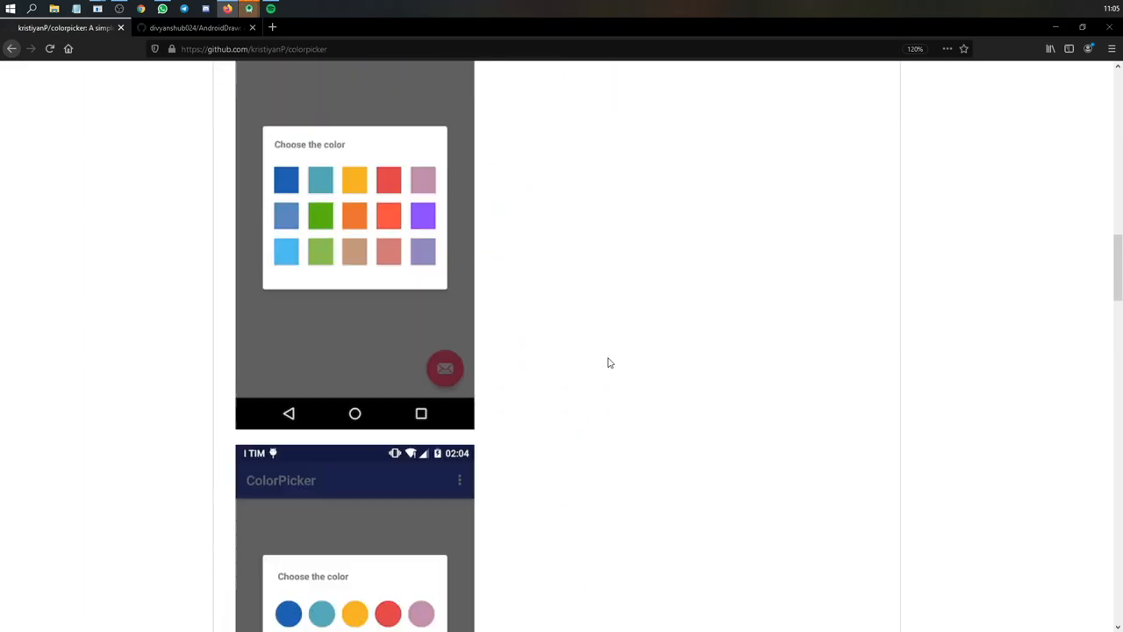
pyautogui.scroll(-3)
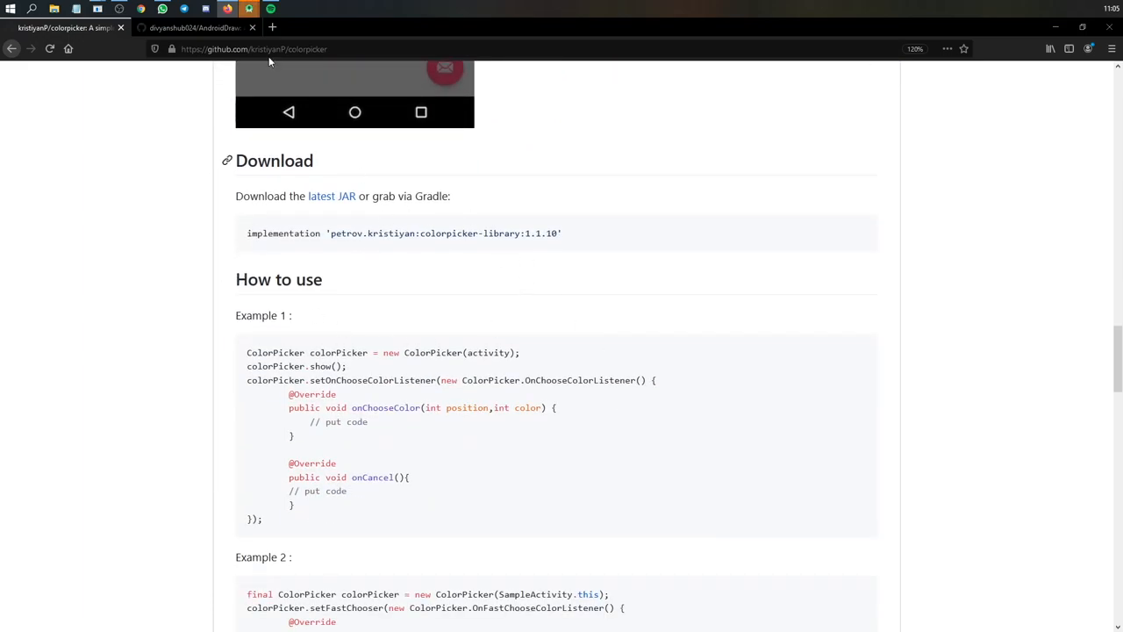
pyautogui.click(193, 28)
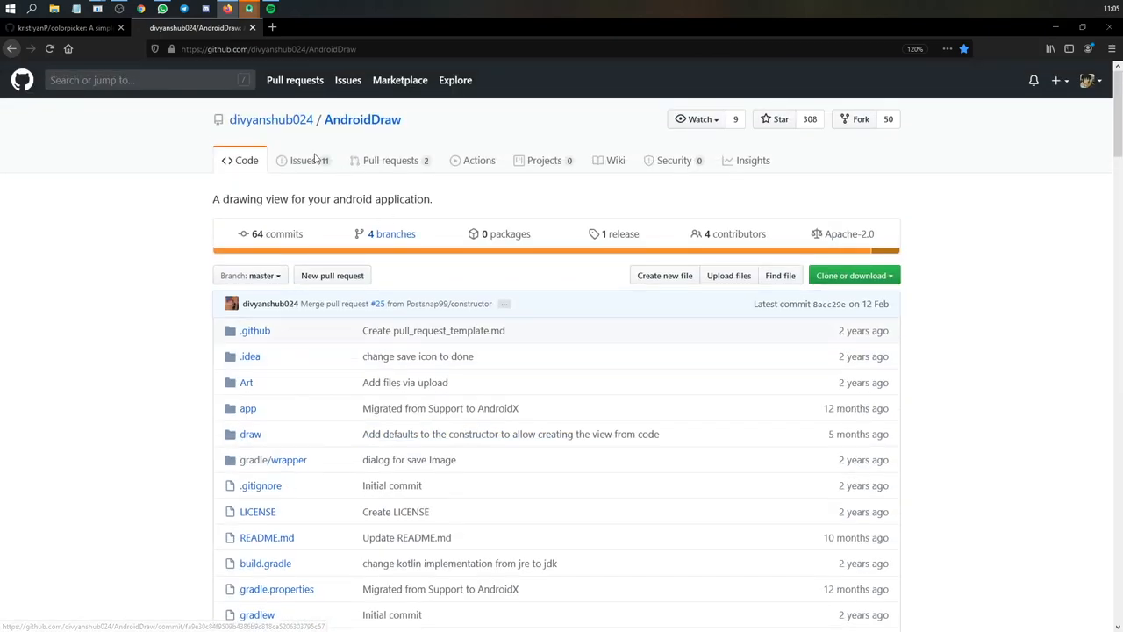
pyautogui.scroll(-3)
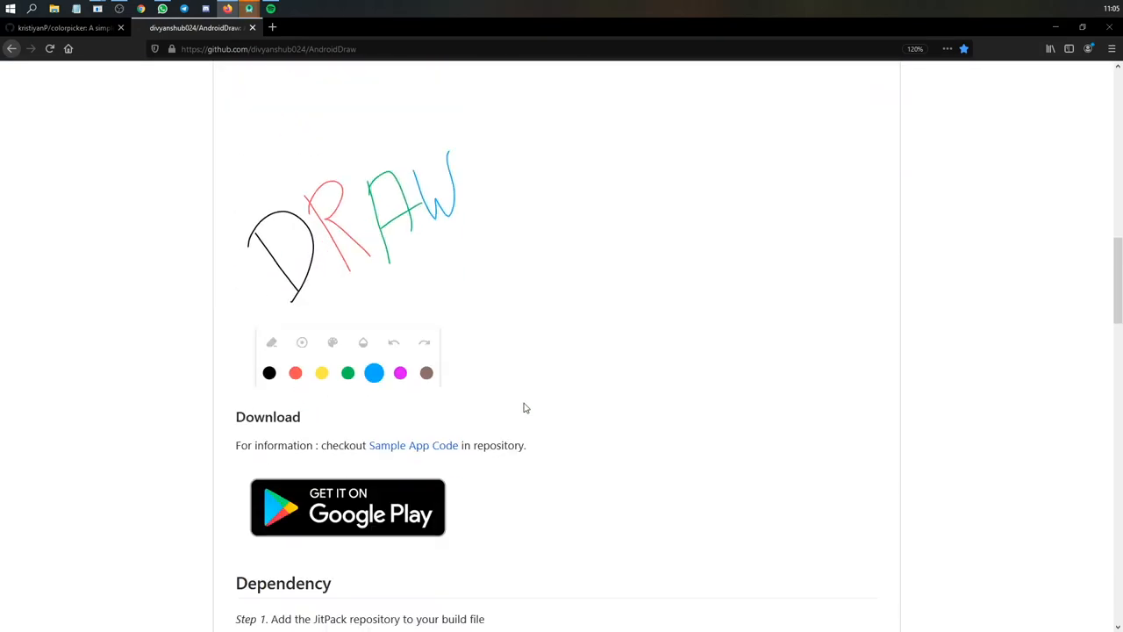
pyautogui.scroll(-3)
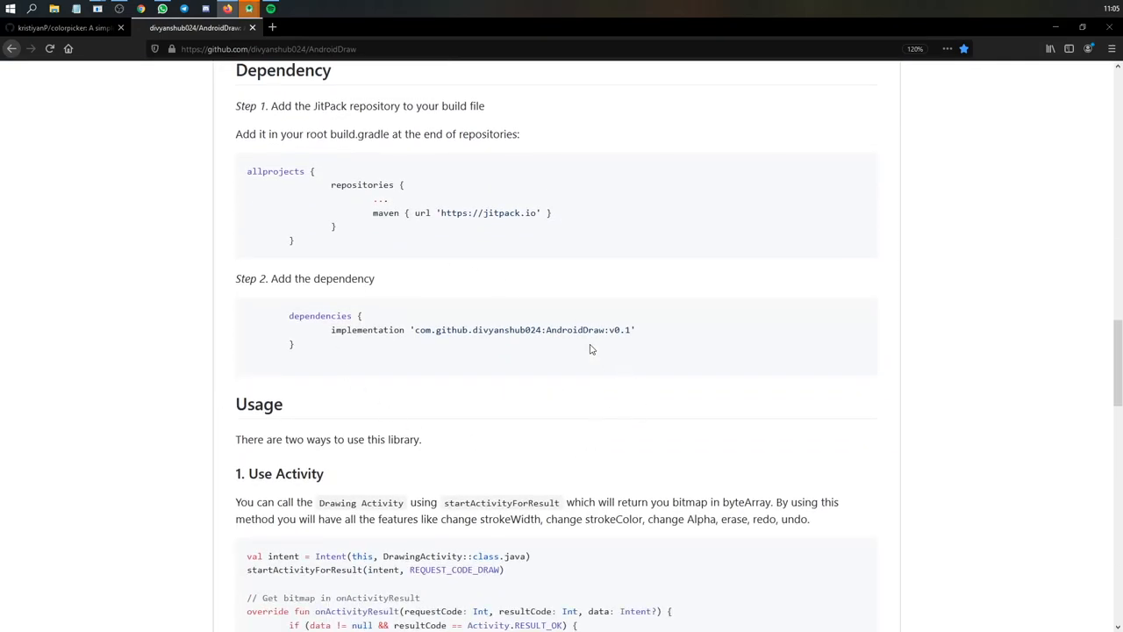
pyautogui.moveTo(558, 218)
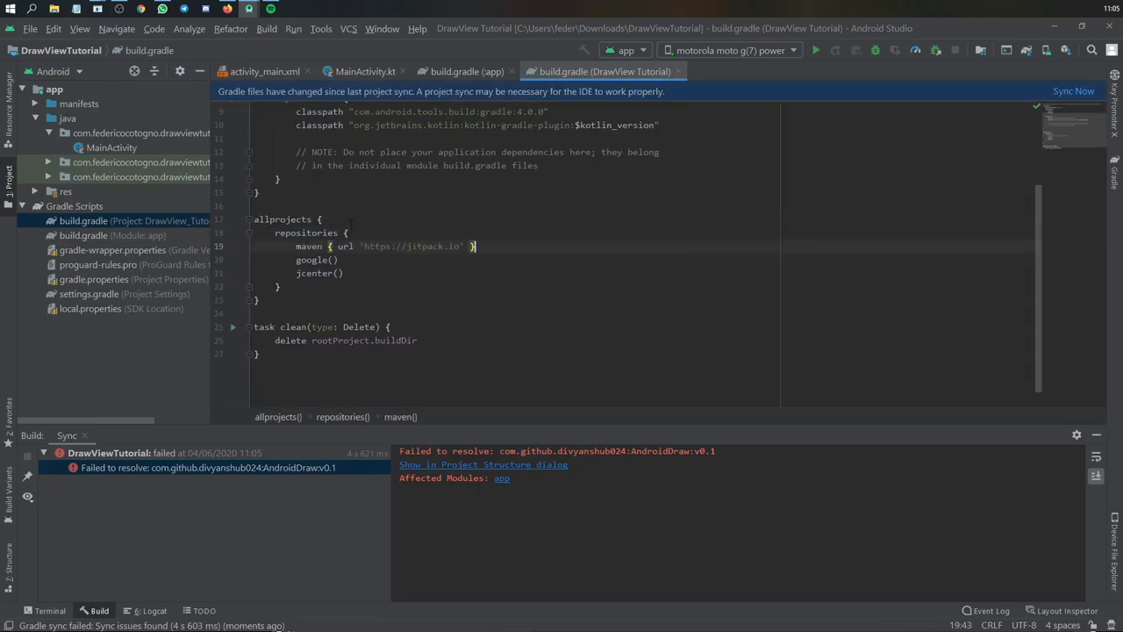
# Sync the project after adding the JitPack maven repository to allprojects repositories.
pyautogui.click(1074, 91)
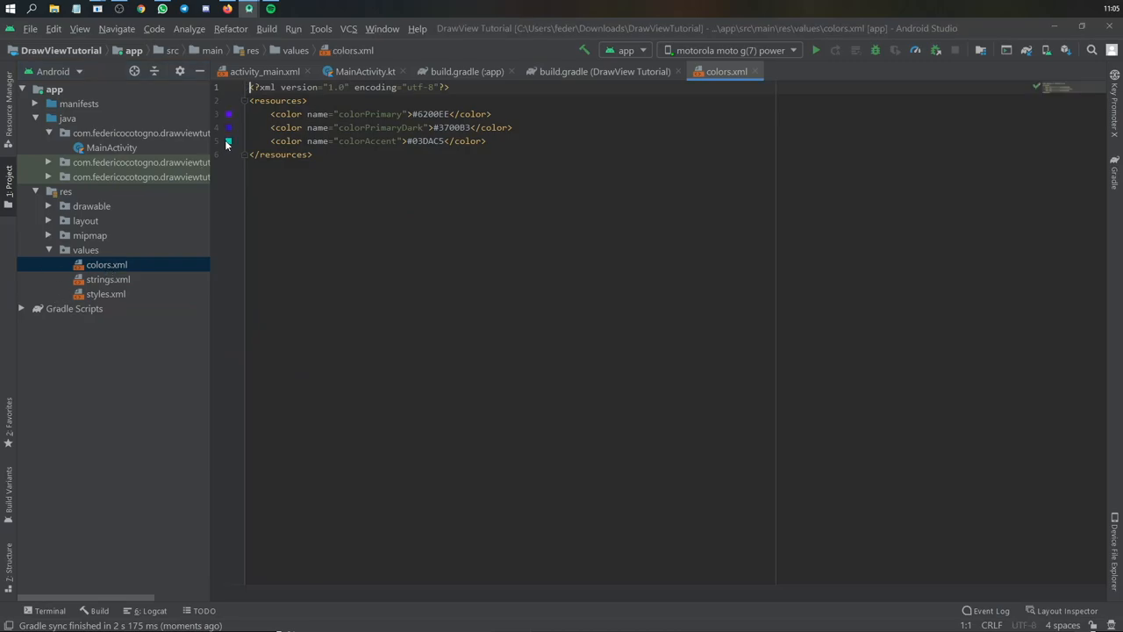
# View styles.xml's AppTheme colors and expand the res/drawable folder.
pyautogui.click(228, 141)
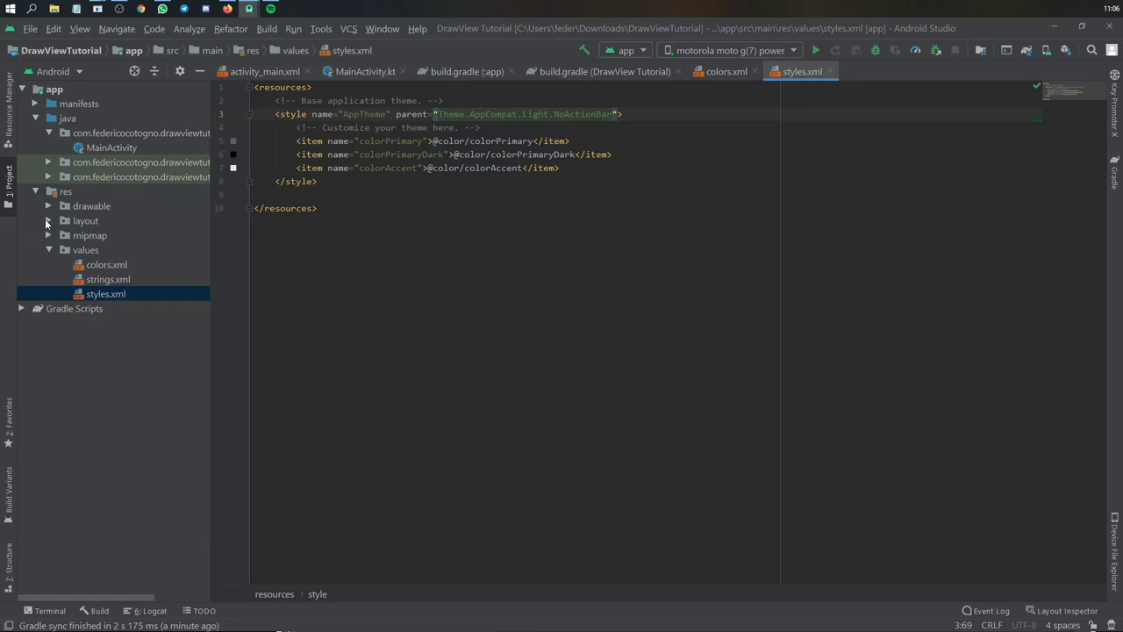
pyautogui.click(49, 205)
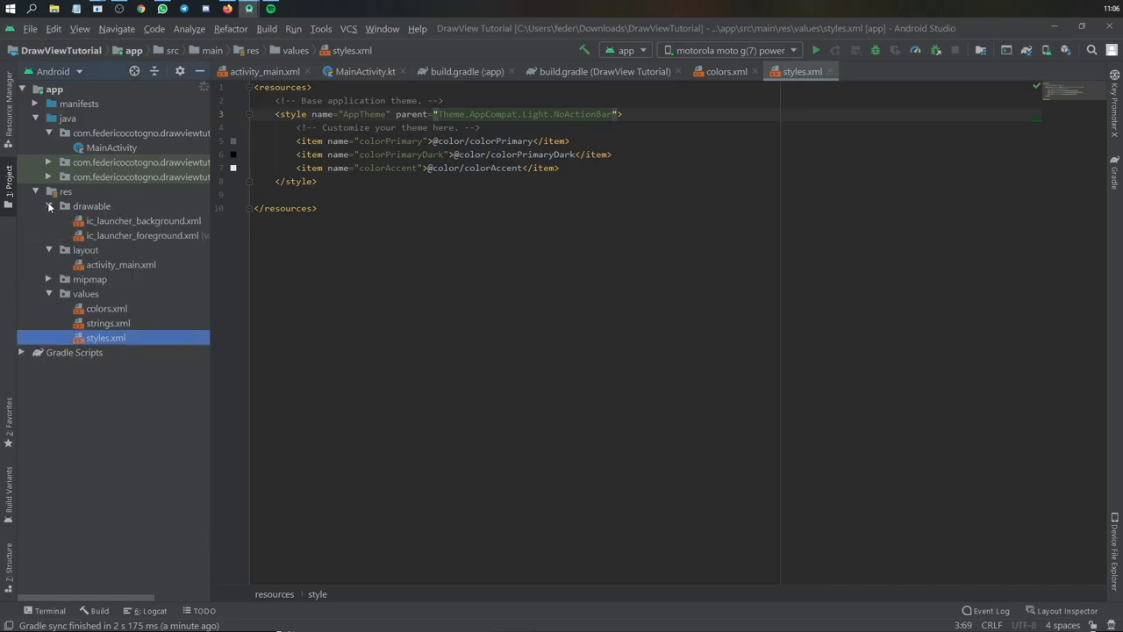
# Create a palette Vector Asset named ic_colour_picker in the drawable folder.
pyautogui.rightClick(92, 205)
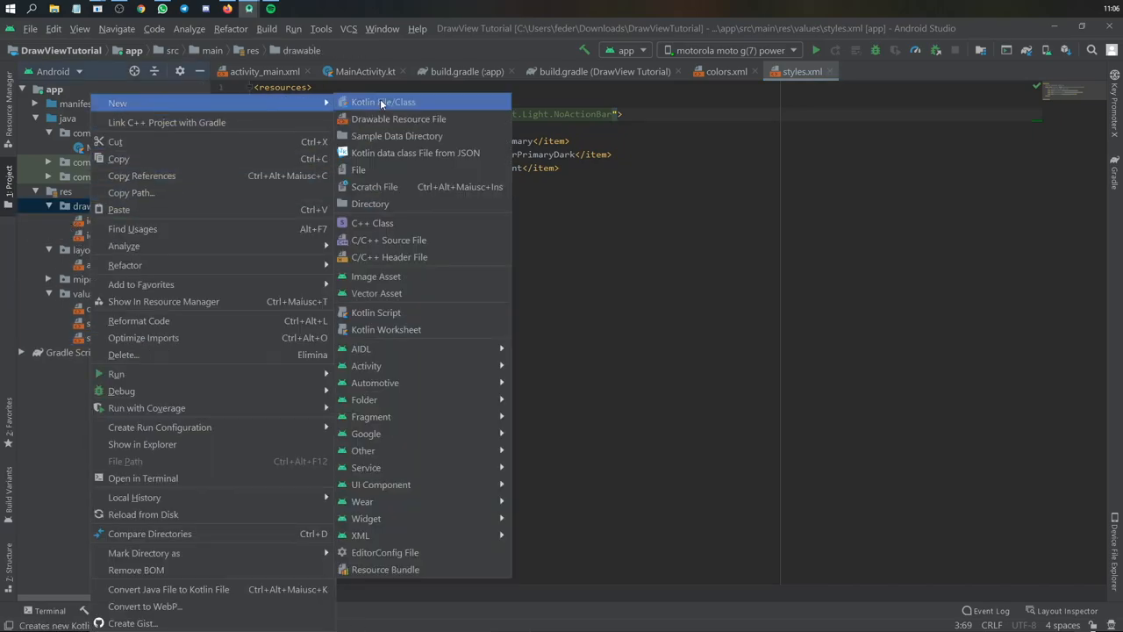
pyautogui.moveTo(375, 293)
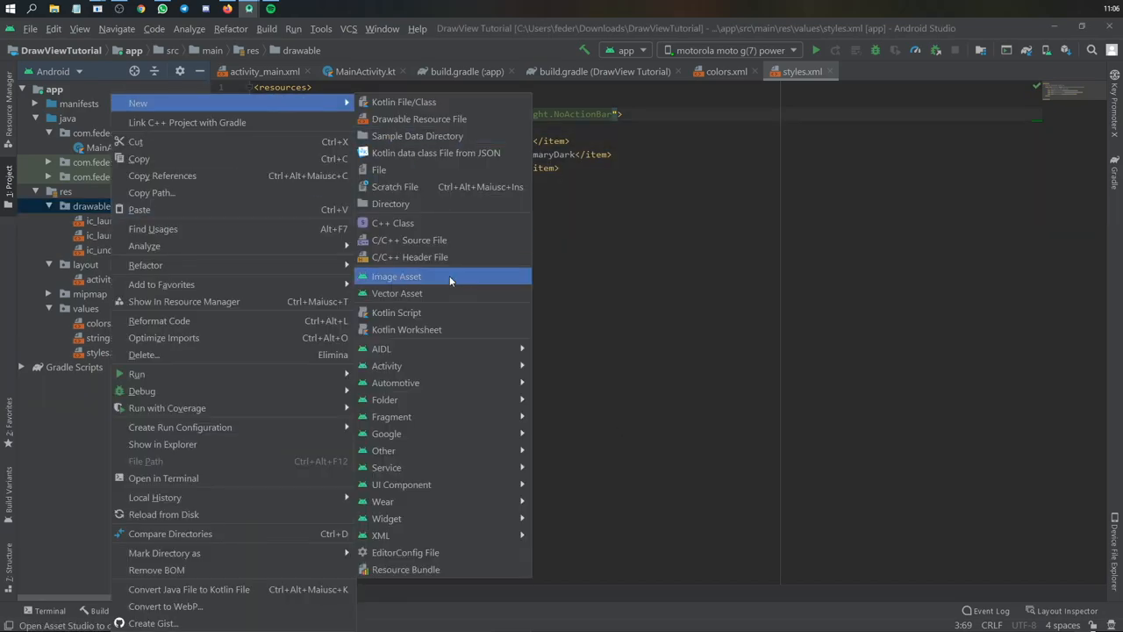
pyautogui.click(397, 293)
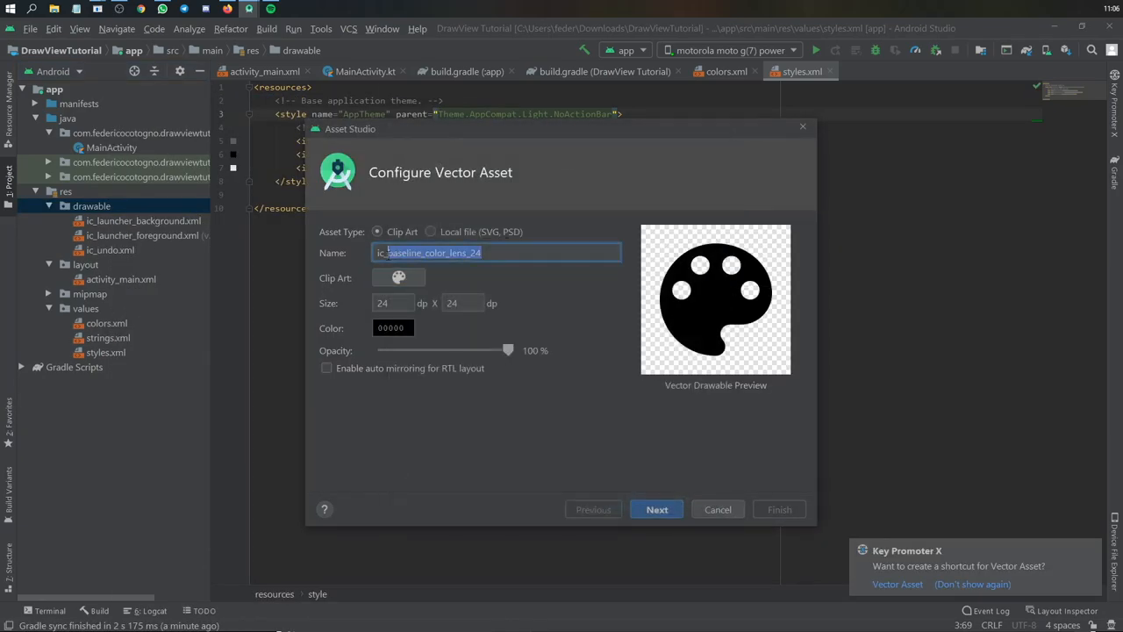
pyautogui.click(657, 509)
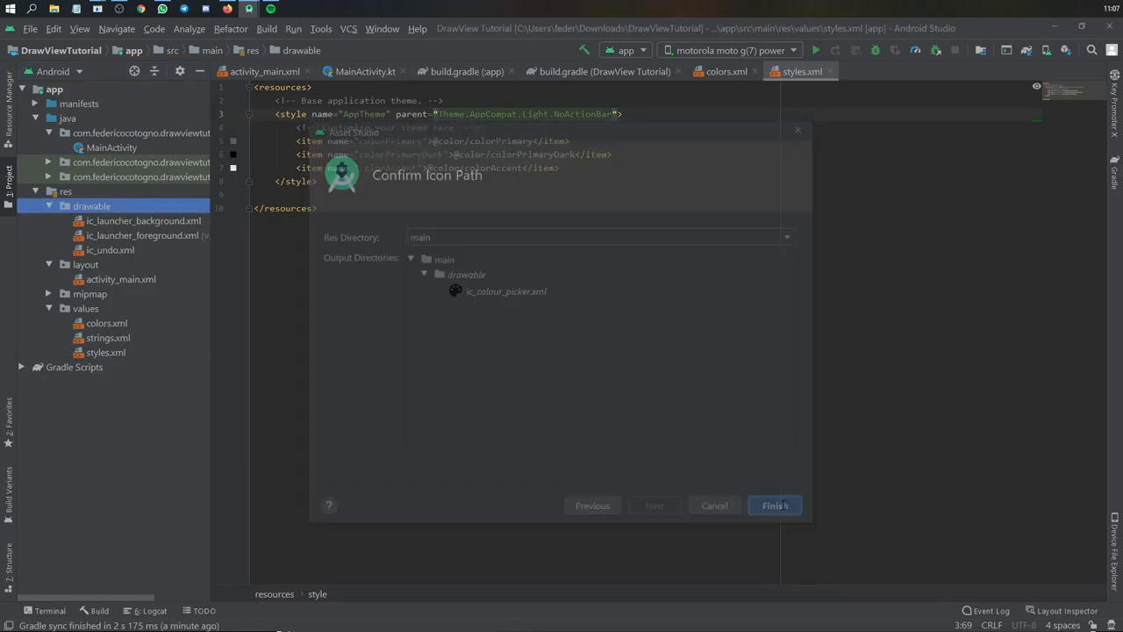
pyautogui.click(774, 506)
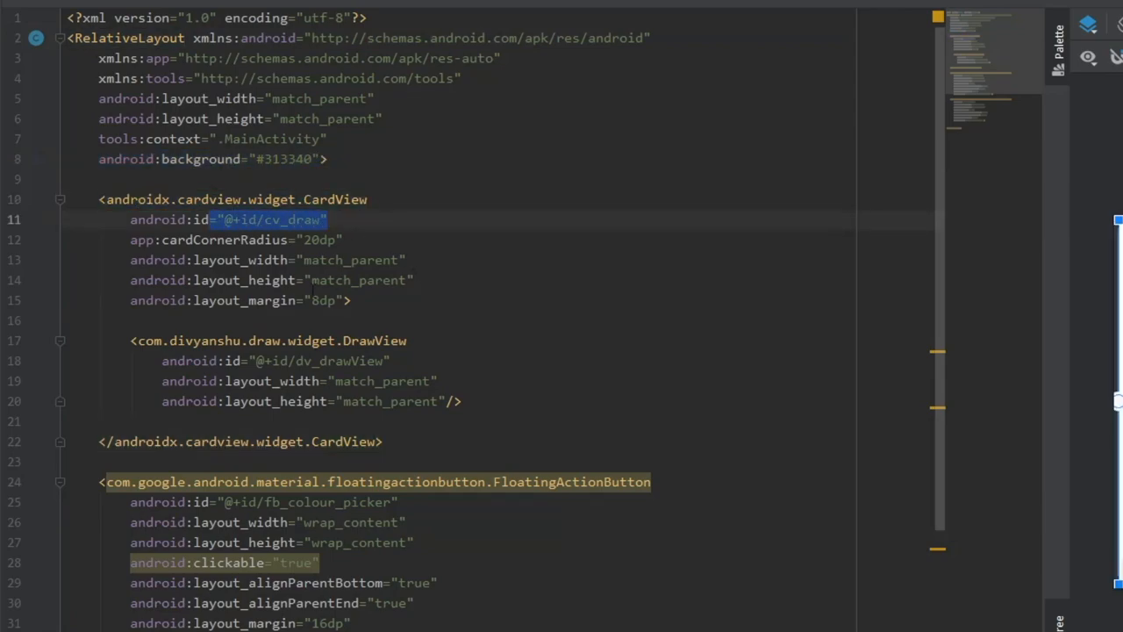
# Review the CardView's DrawView id and fb_colour_picker, fb_undo buttons, then return to MainActivity.kt.
pyautogui.scroll(-3)
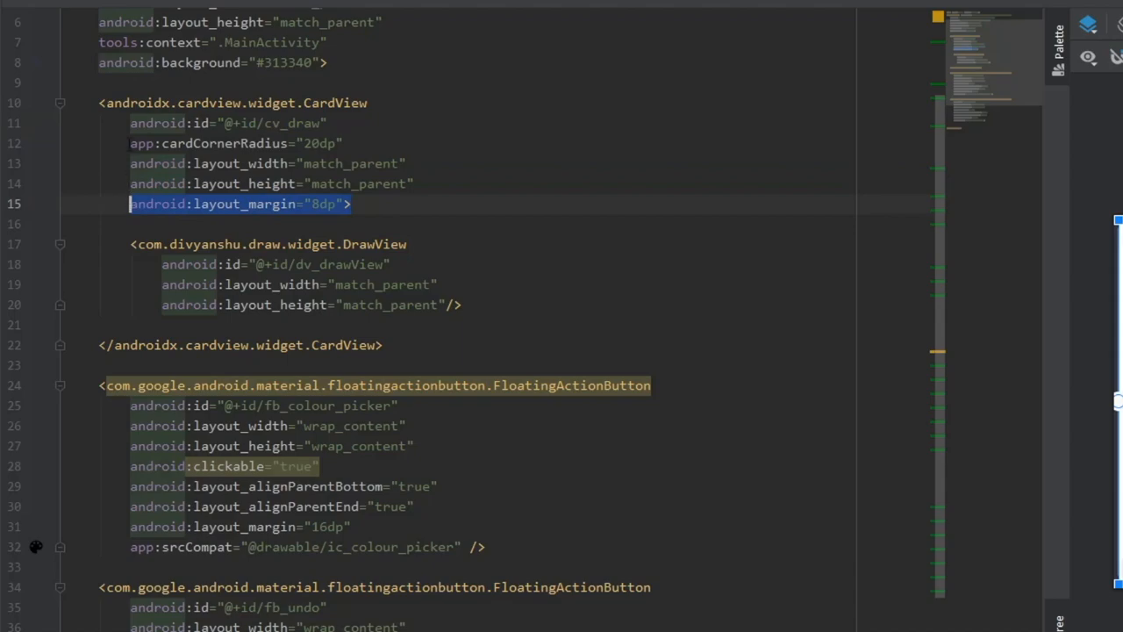
pyautogui.click(264, 244)
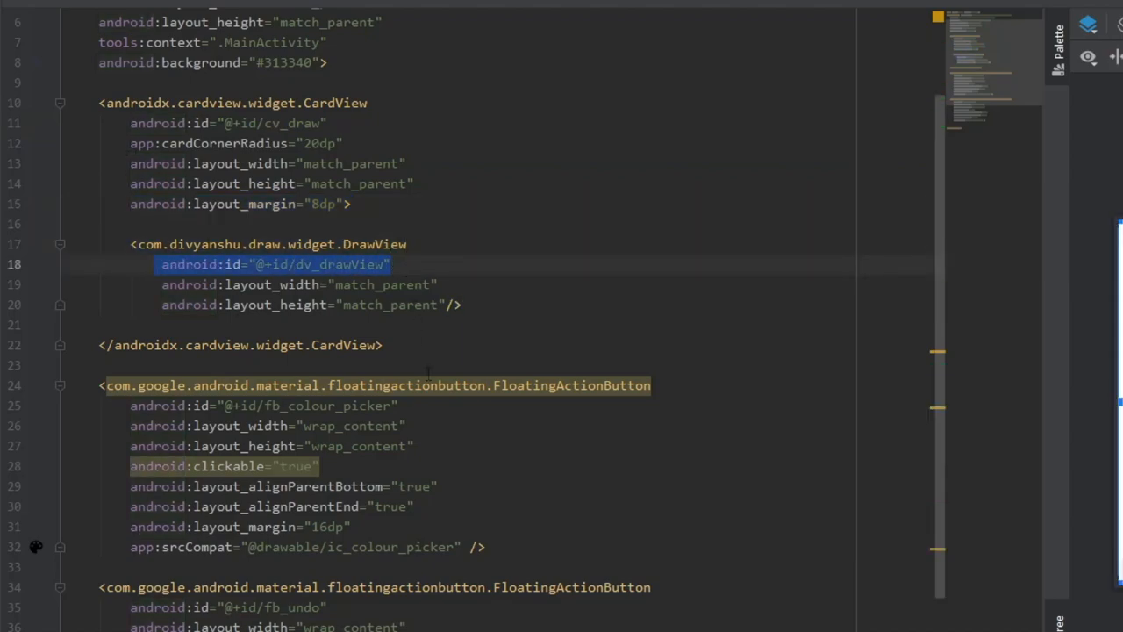
pyautogui.scroll(-3)
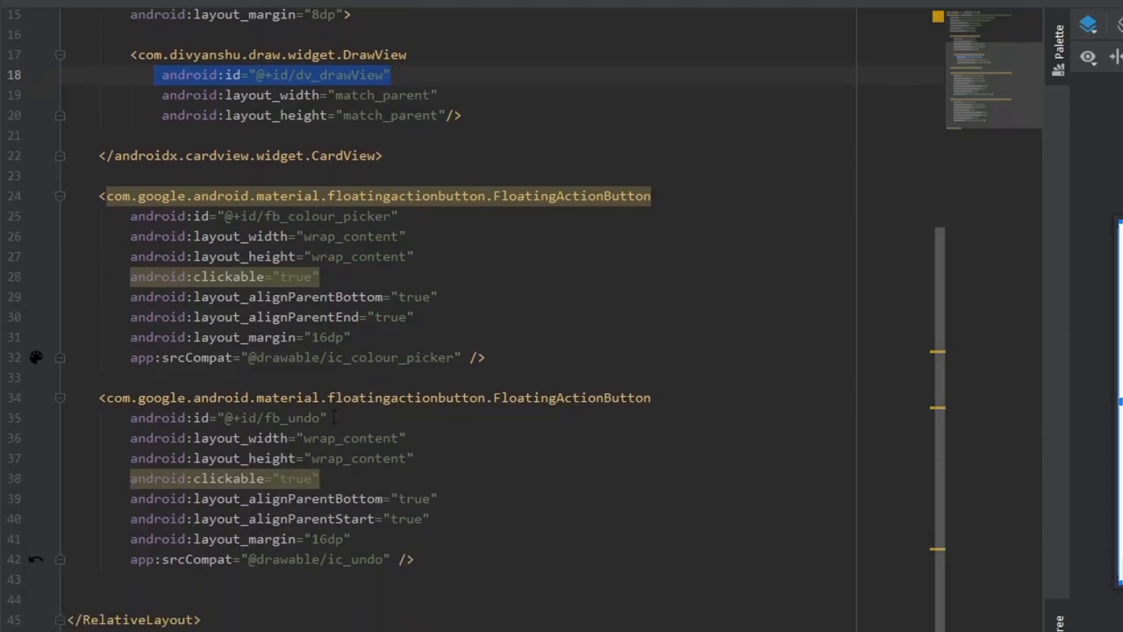
pyautogui.click(375, 197)
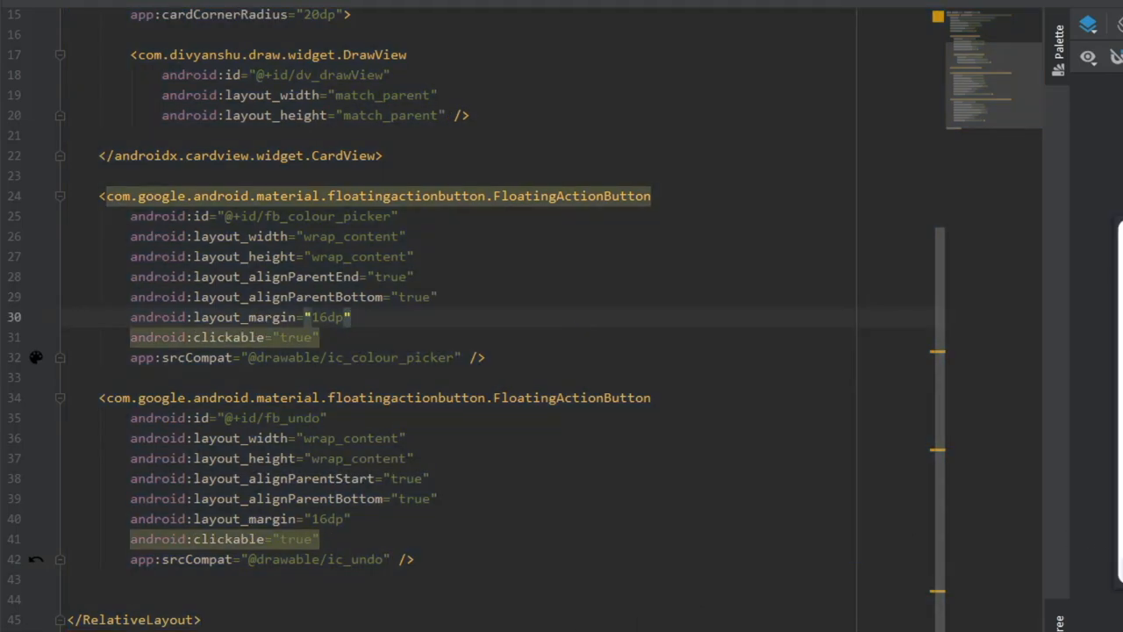
pyautogui.click(172, 70)
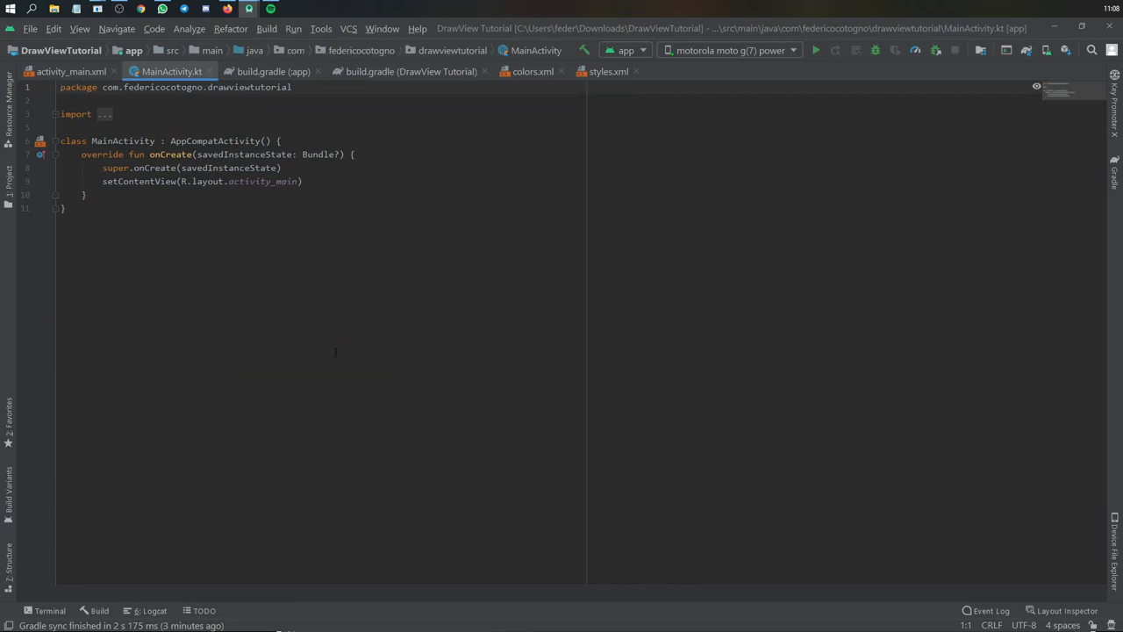
# In drawingButtonsSetup, create ColorPicker(this) with a setOnFastChooseColorListener object.
pyautogui.write('drawingButtonsSetup(')
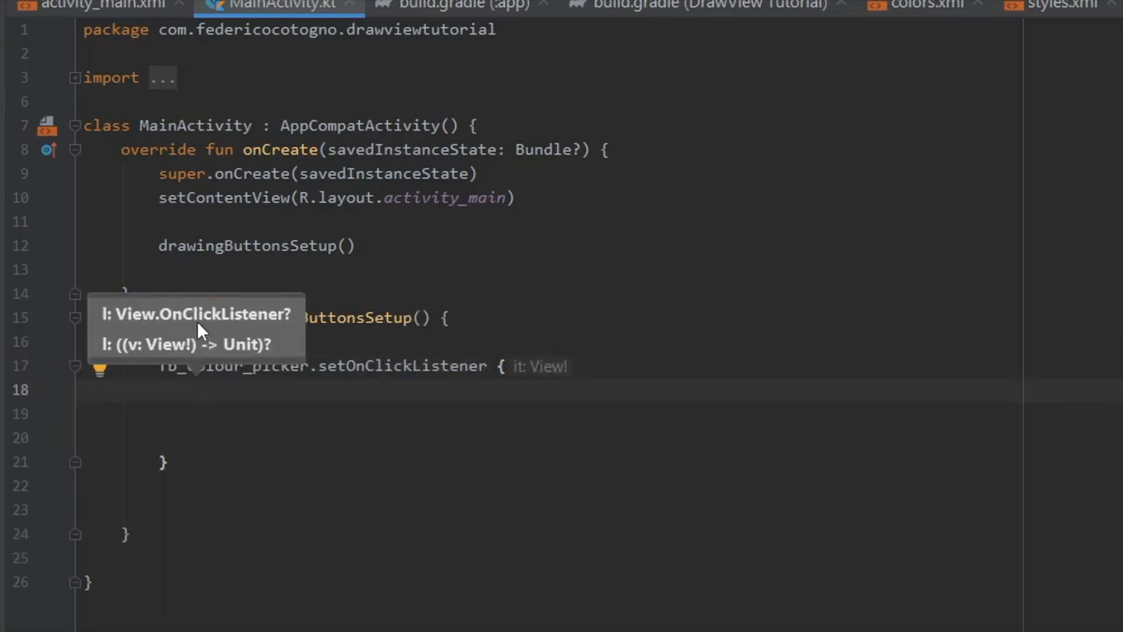
pyautogui.write('val colorPicker =')
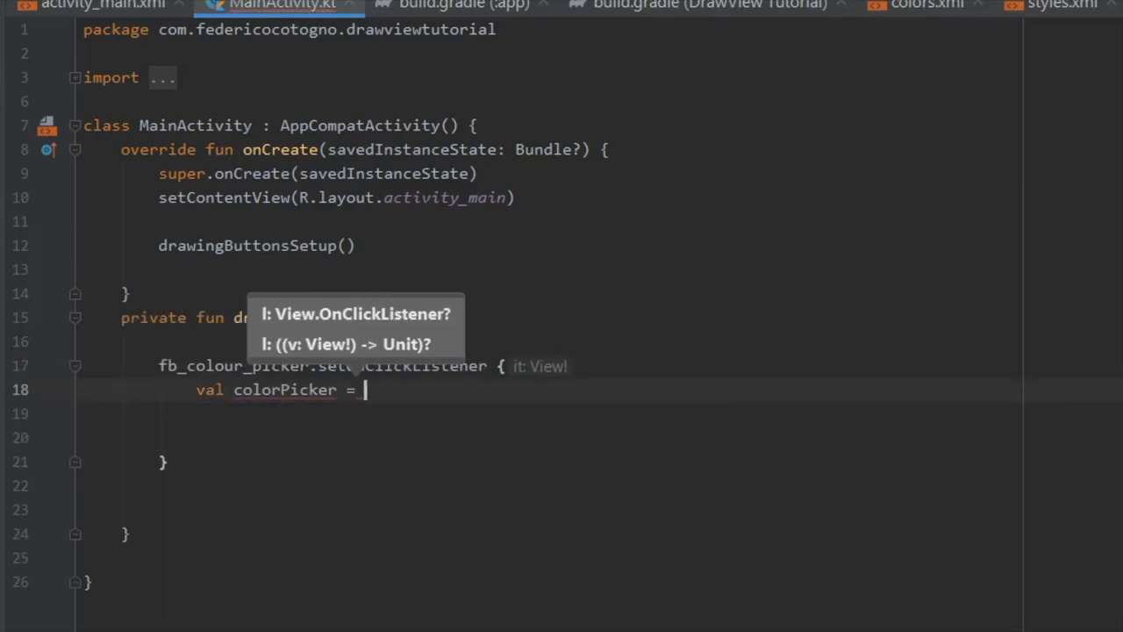
pyautogui.write('colorPicker.')
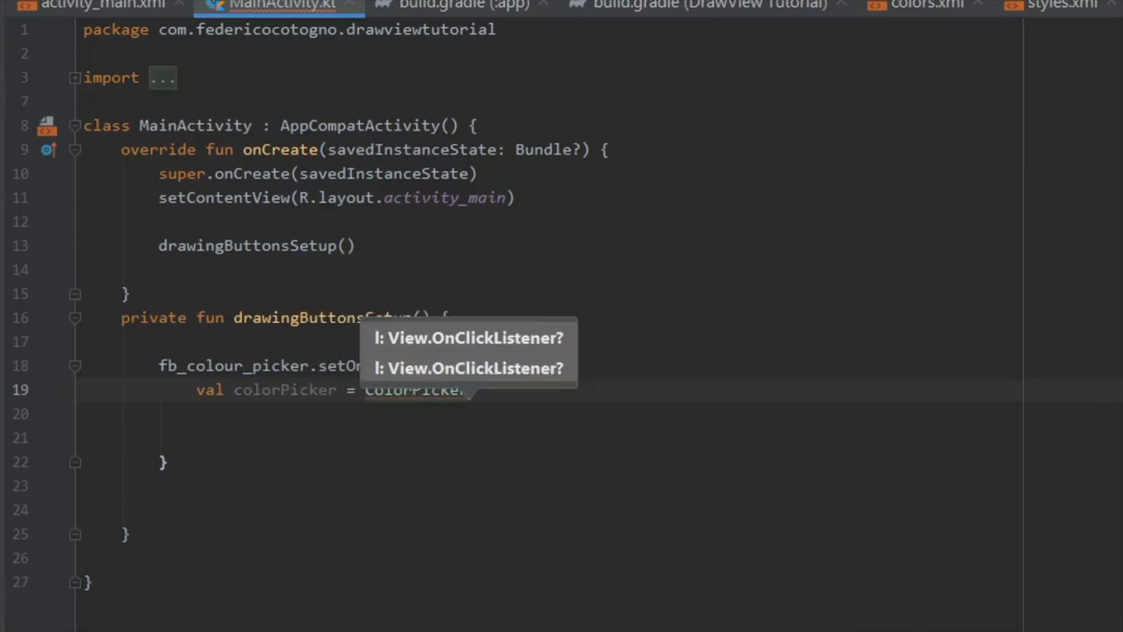
pyautogui.write('colorPicker.setO')
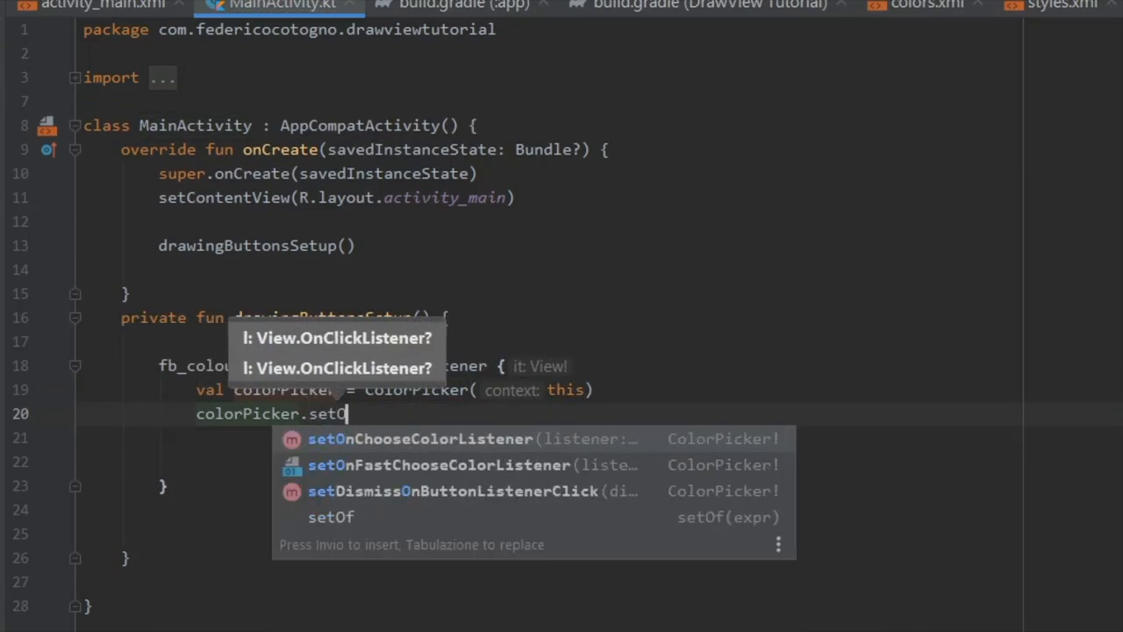
pyautogui.click(438, 463)
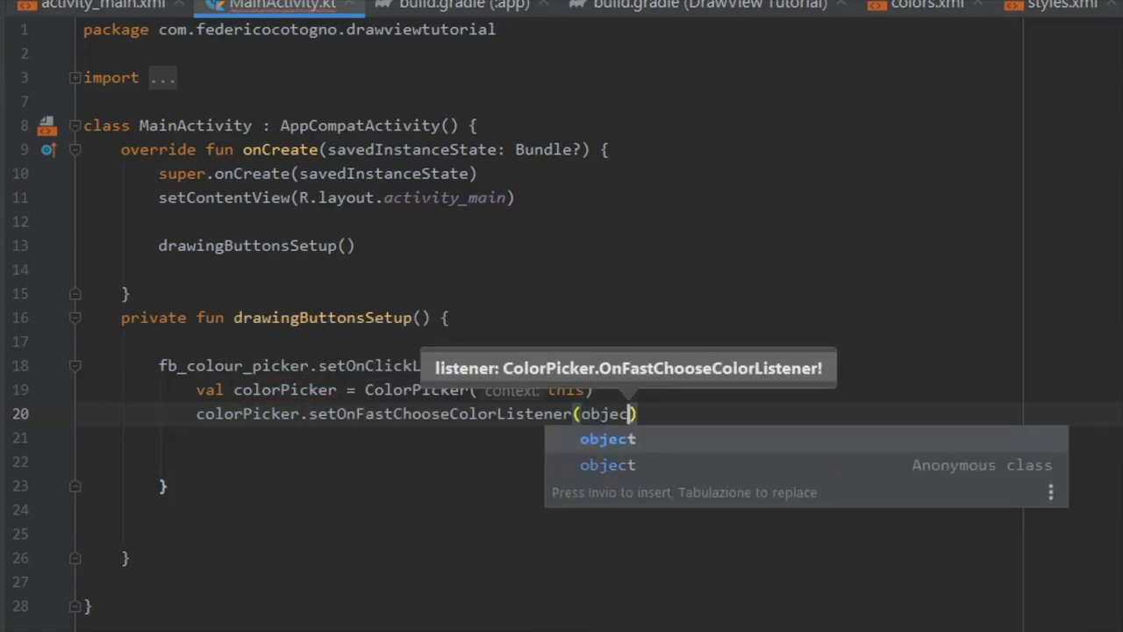
# Have the listener call dv_drawView.setColor(color) and dismissDialog() on cancel.
pyautogui.write('object: ColorPicker.OnFastChooseColorListener {')
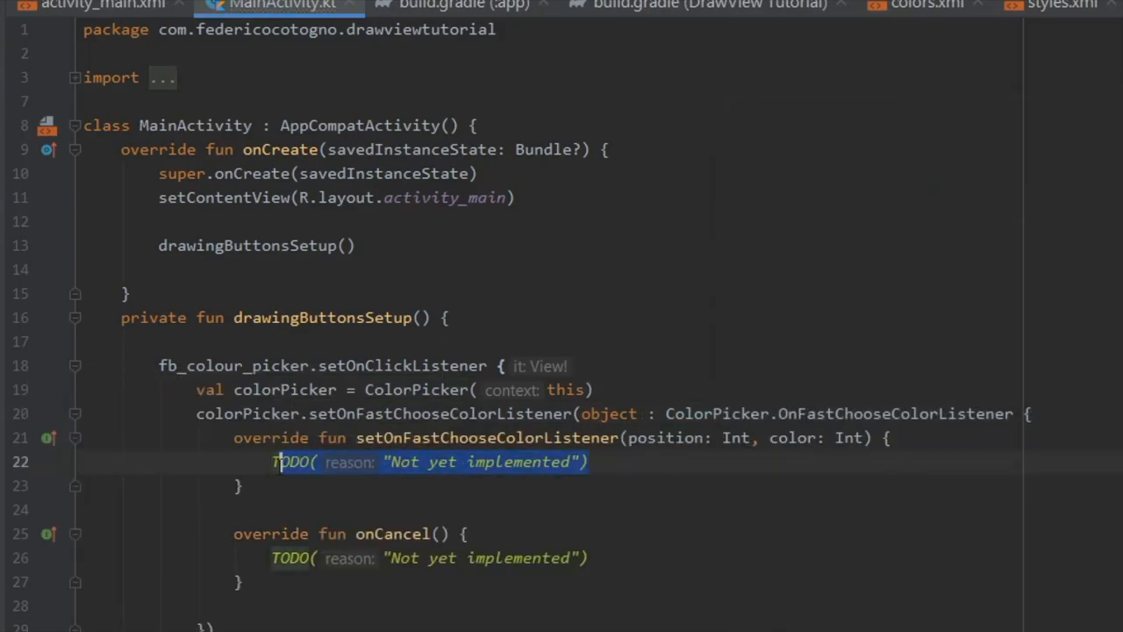
pyautogui.write('dv_drawView.set')
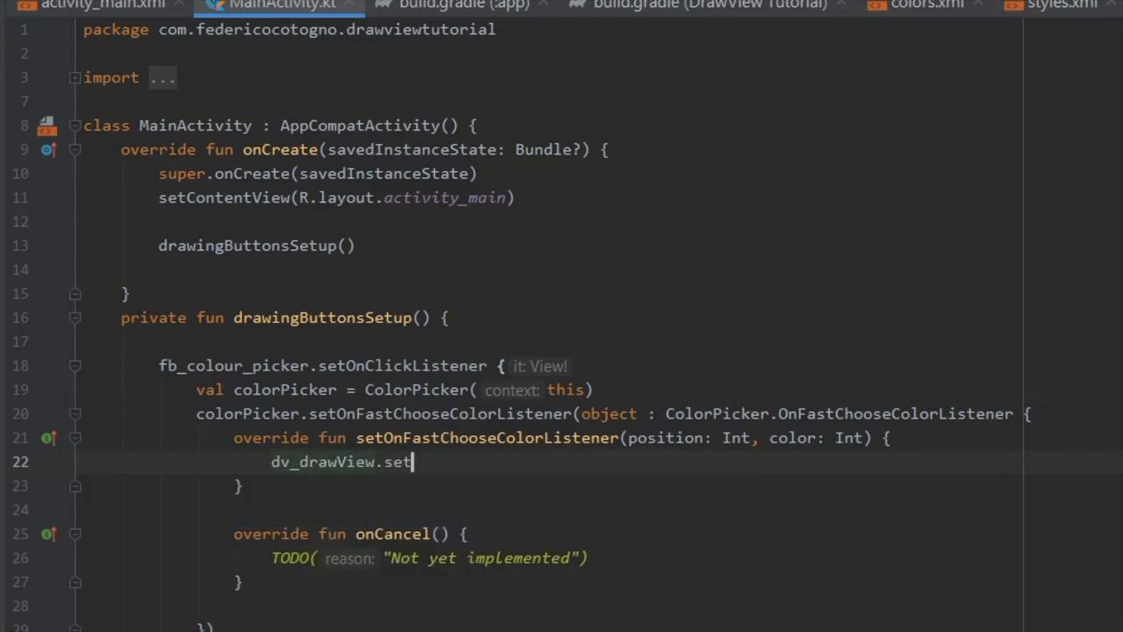
pyautogui.write('Color(color')
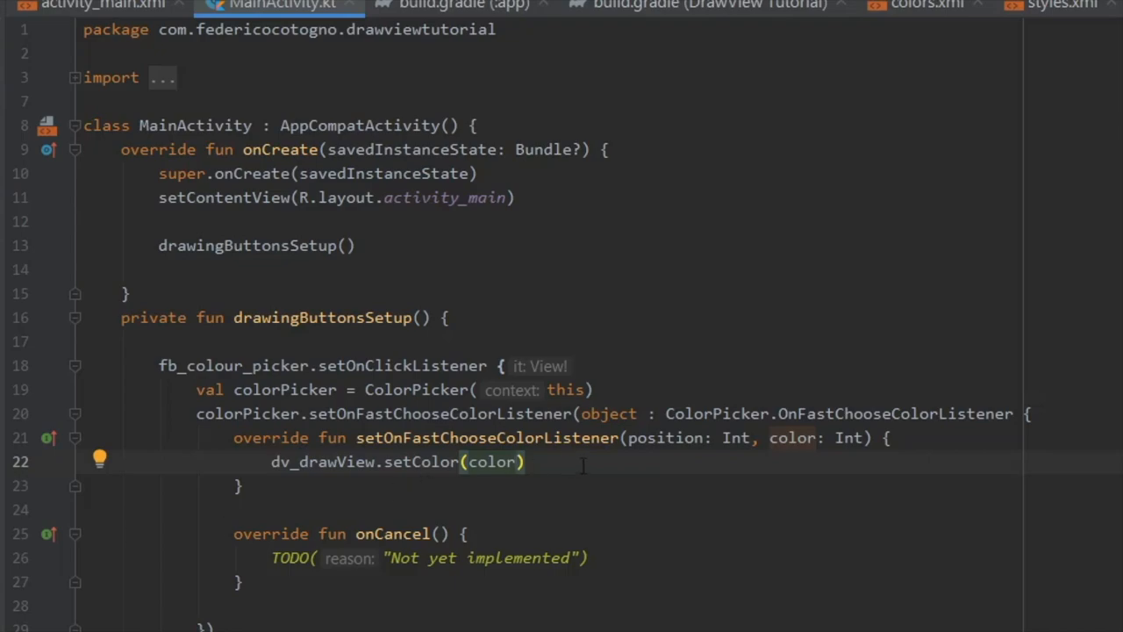
pyautogui.write('colorPicker.dismissDialog(')
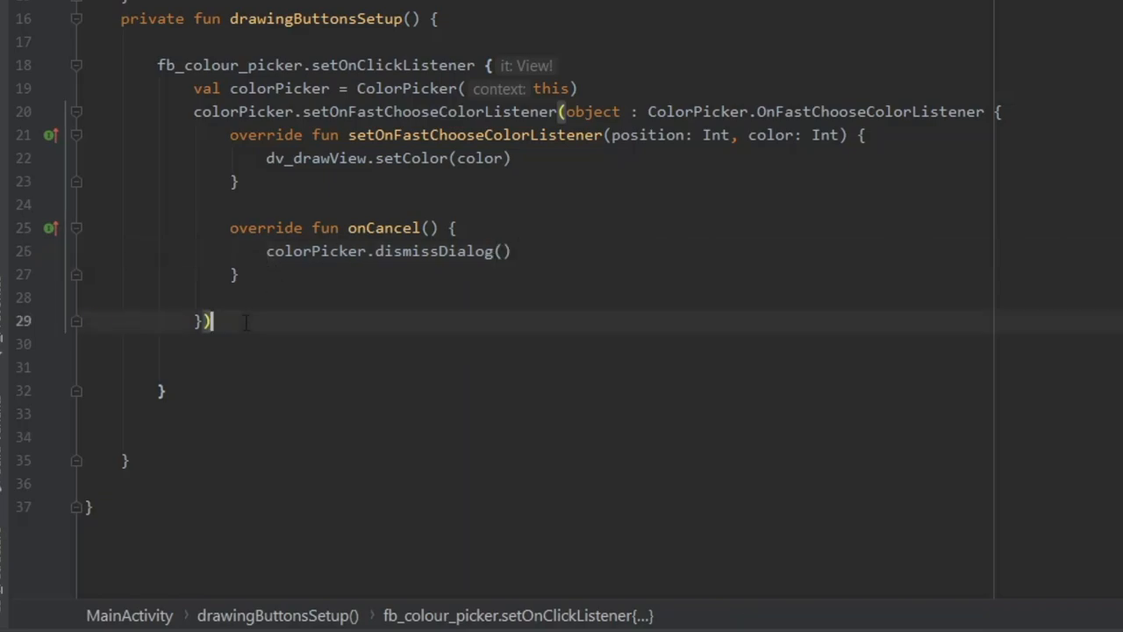
# Chain disableDefaultButtons(true), setColumns(5), setRoundColorButton(true) and show(), then start fb_undo's listener.
pyautogui.press('enter')
pyautogui.write('.disableDefaultButtons(t')
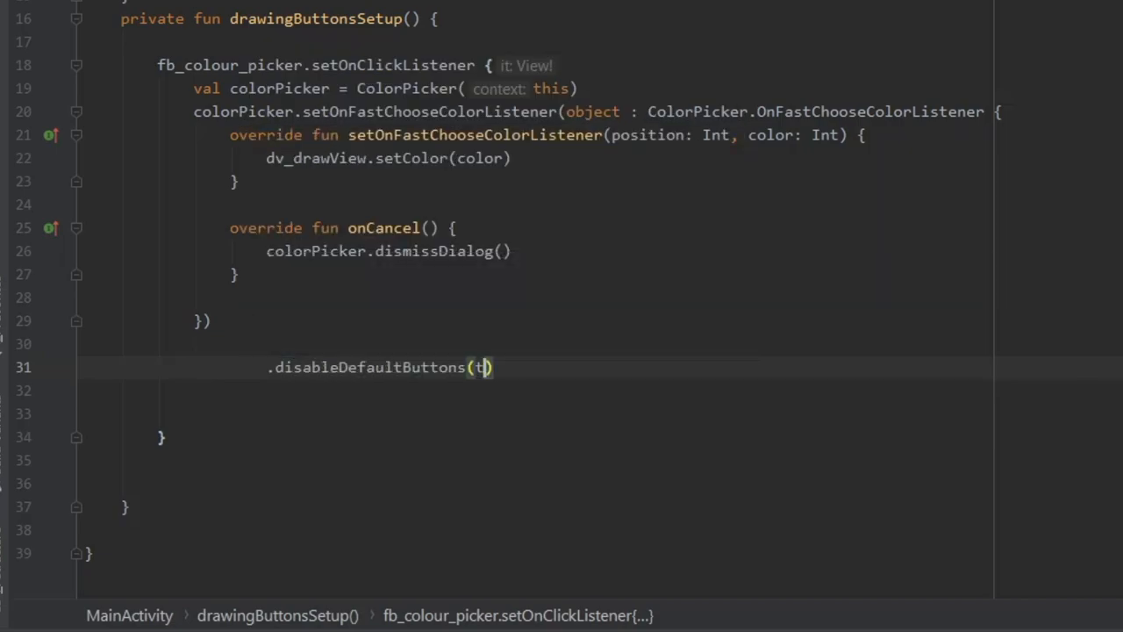
pyautogui.write('.setColumns(5')
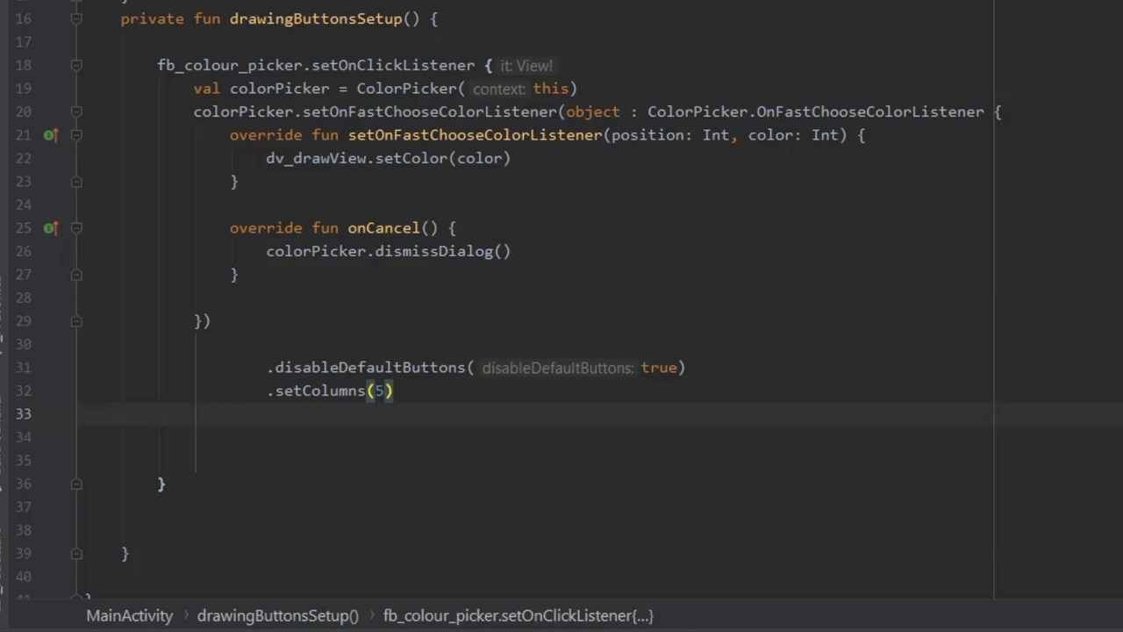
pyautogui.write('.setRoundColorButton(true)')
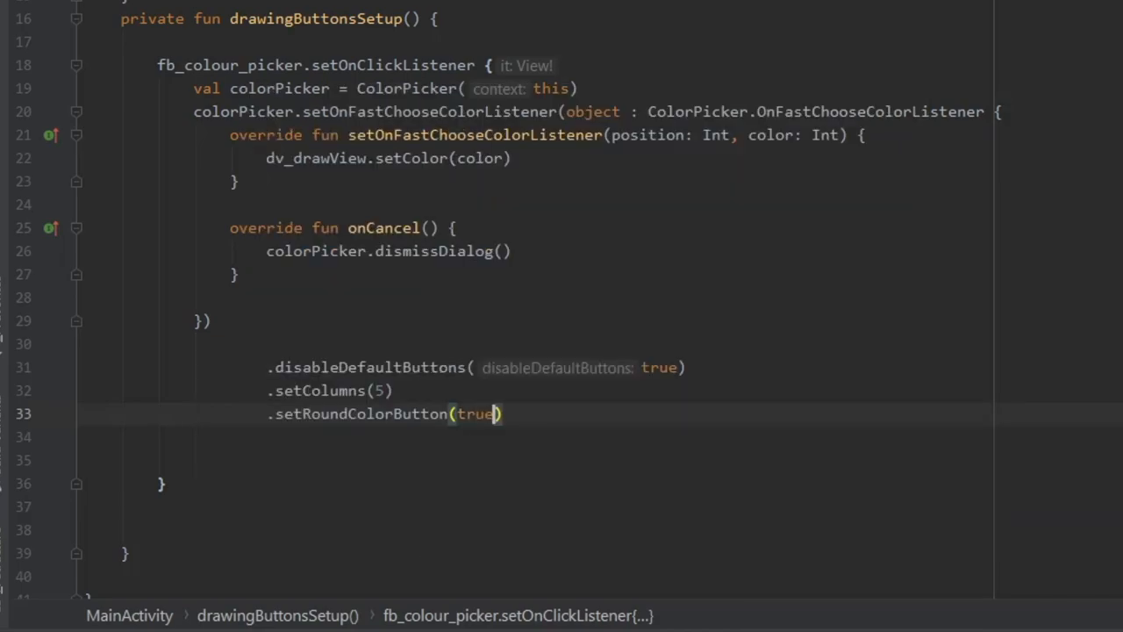
pyautogui.write('.show()')
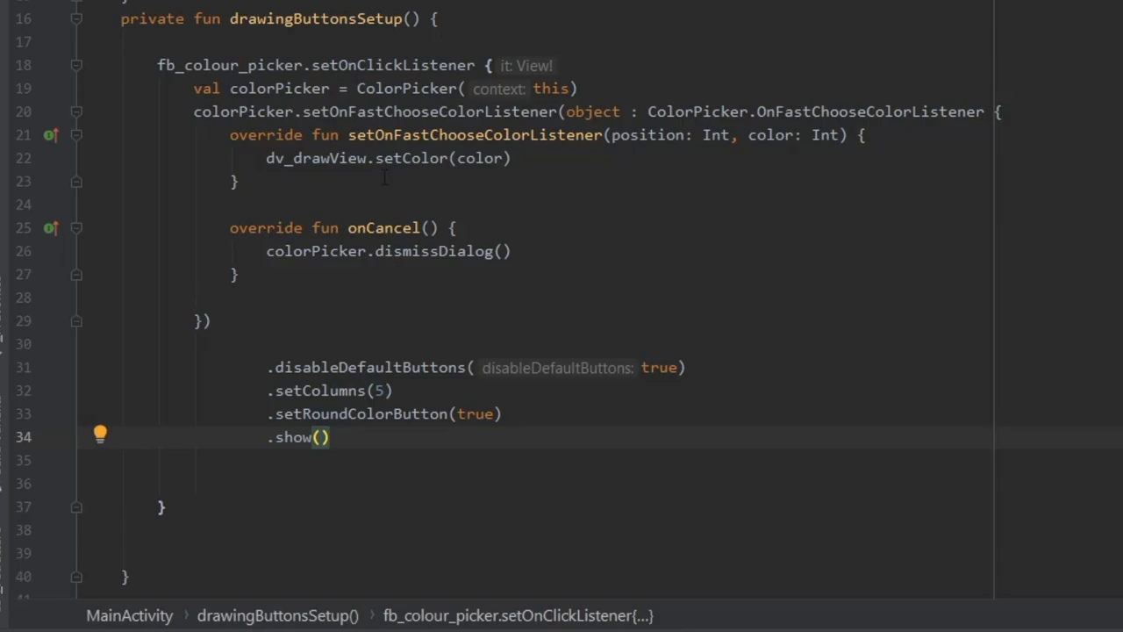
pyautogui.write('fb_undo.setOnClickListener {')
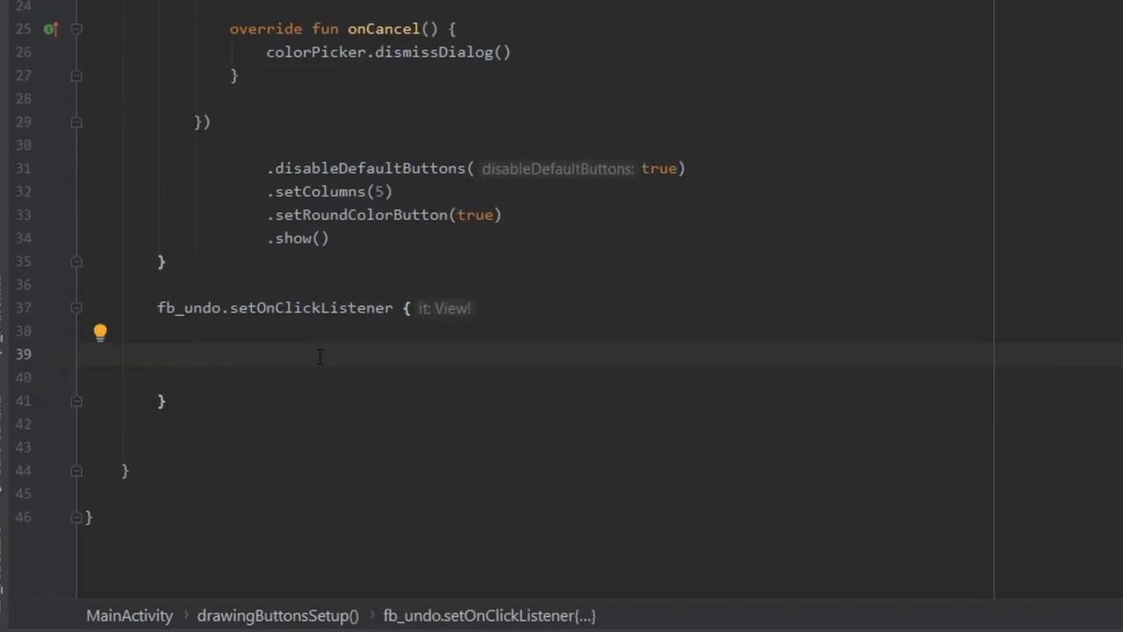
# Call dv_drawView.undo() and make an "Undo successful" LENGTH_SHORT Snackbar.
pyautogui.write('dv_drawView.undo(')
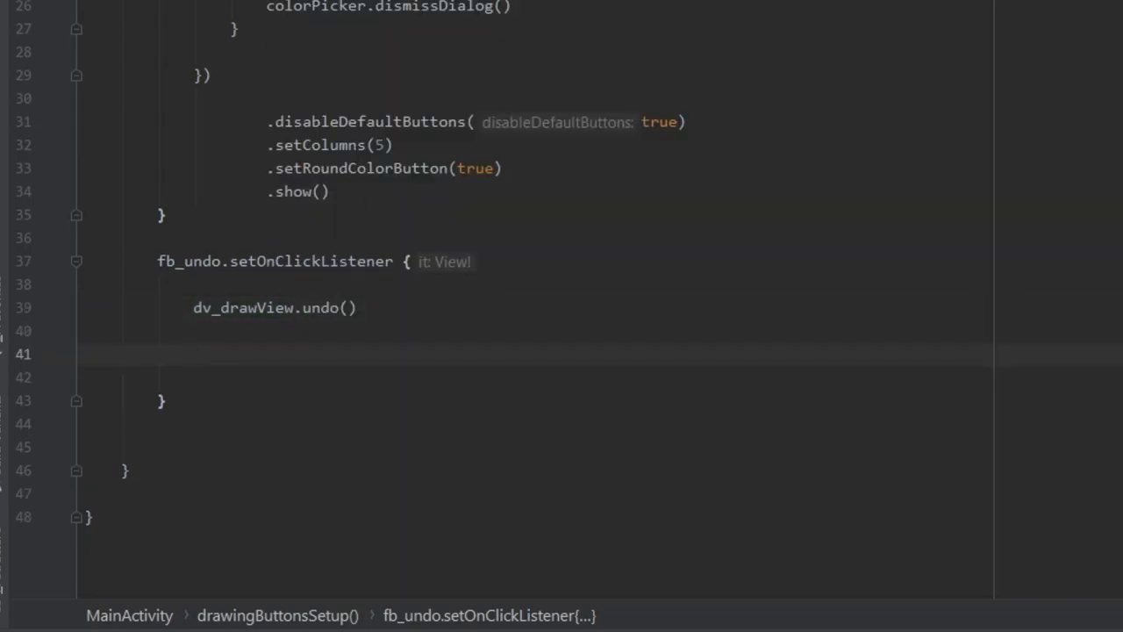
pyautogui.write('Snackbar.make(it')
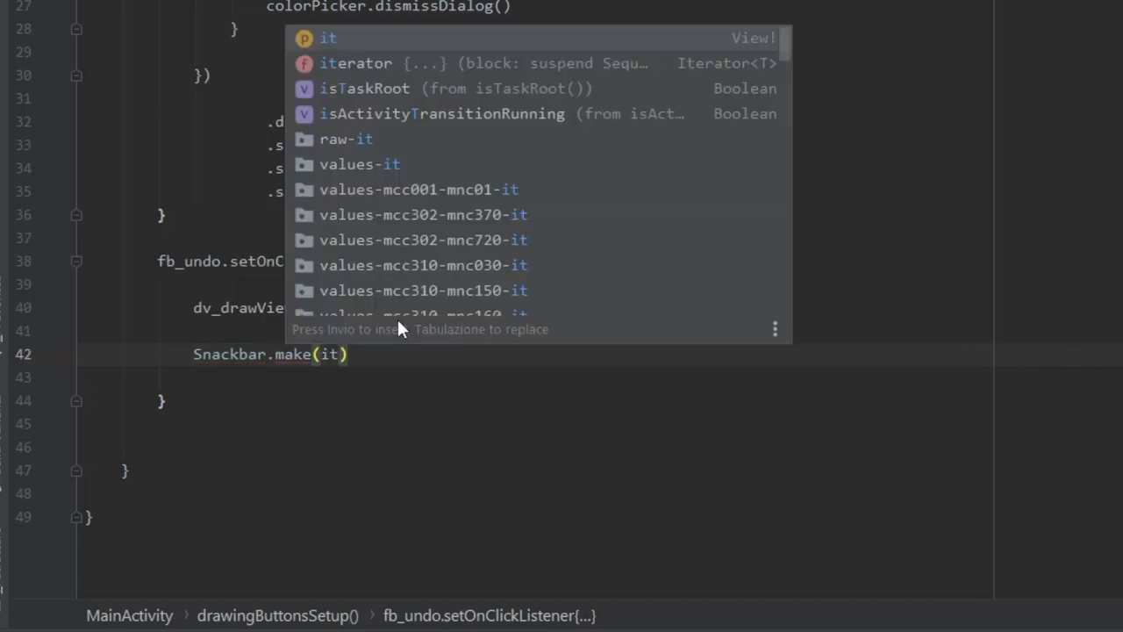
pyautogui.write(',"Undo "')
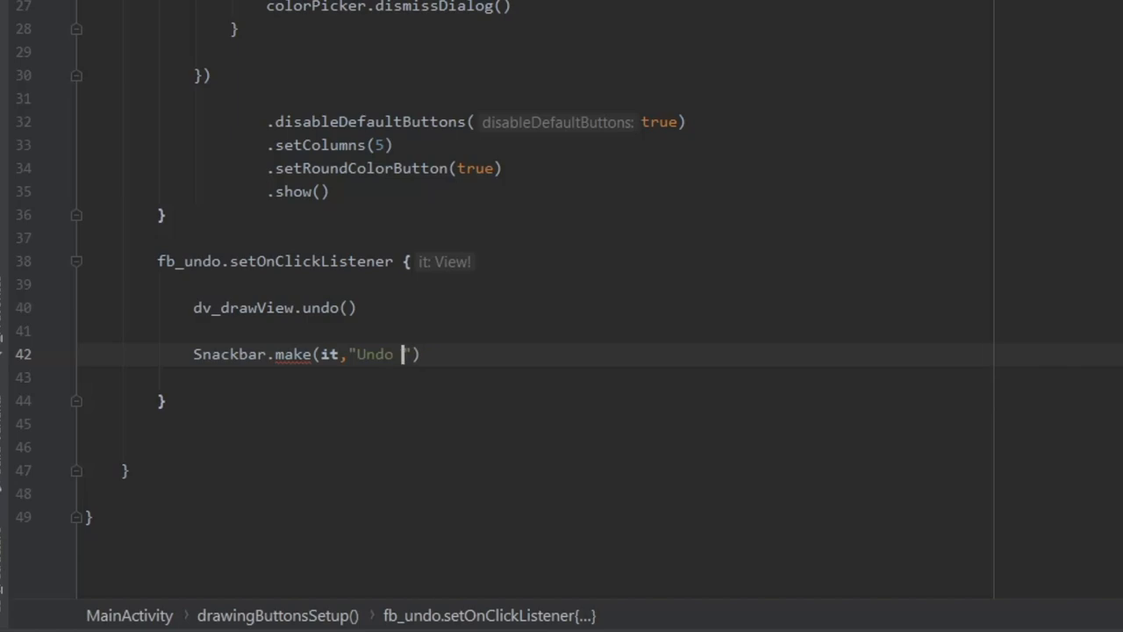
pyautogui.write('successful,')
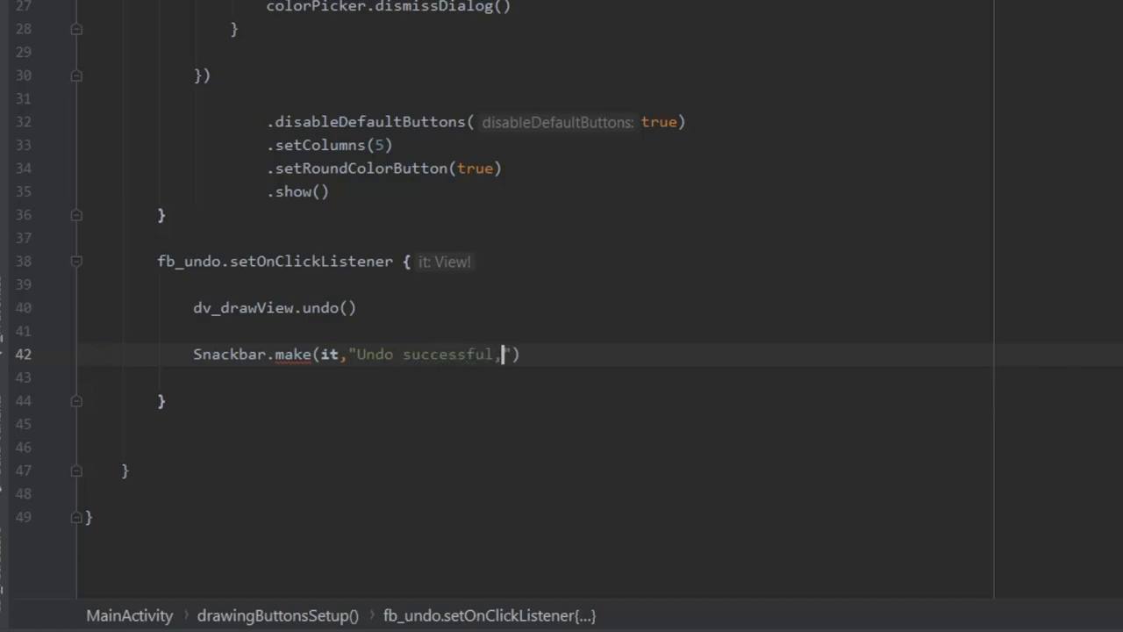
pyautogui.write('Snac')
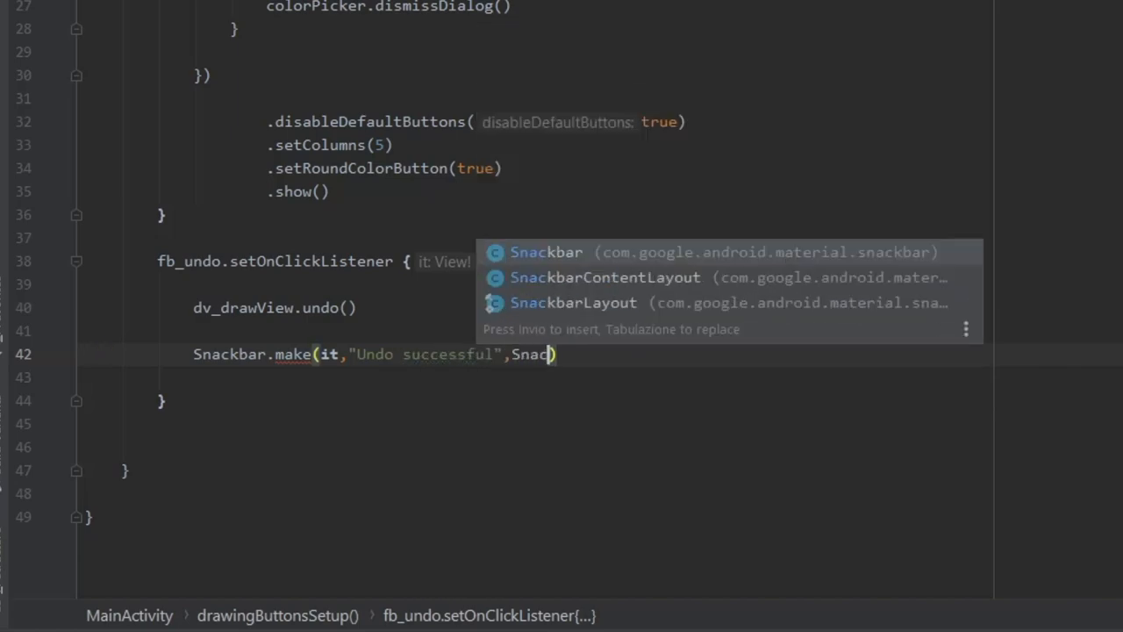
pyautogui.press('Enter')
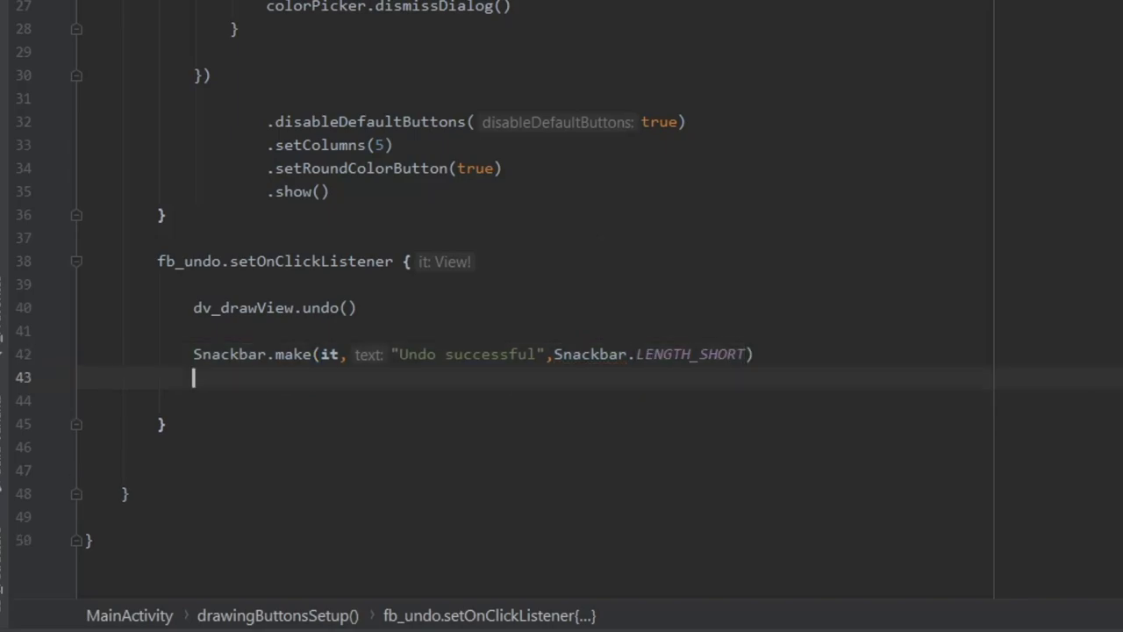
# Add a "Redo" action calling dv_drawView.redo() and show the snackbar.
pyautogui.write('.setAction("R")')
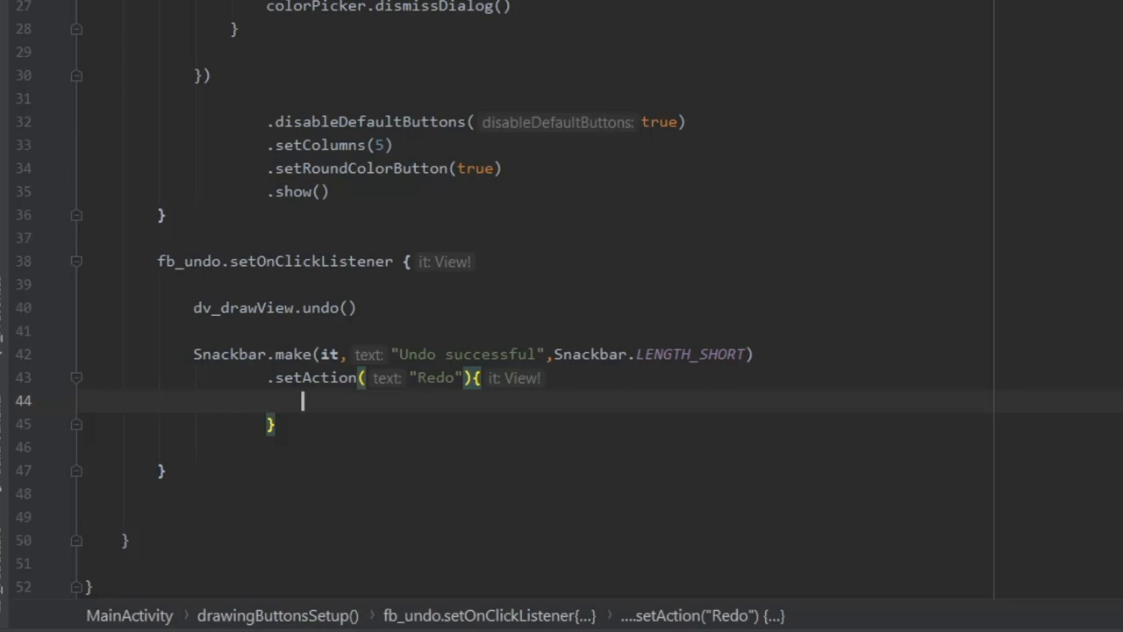
pyautogui.write('dv_drawView.')
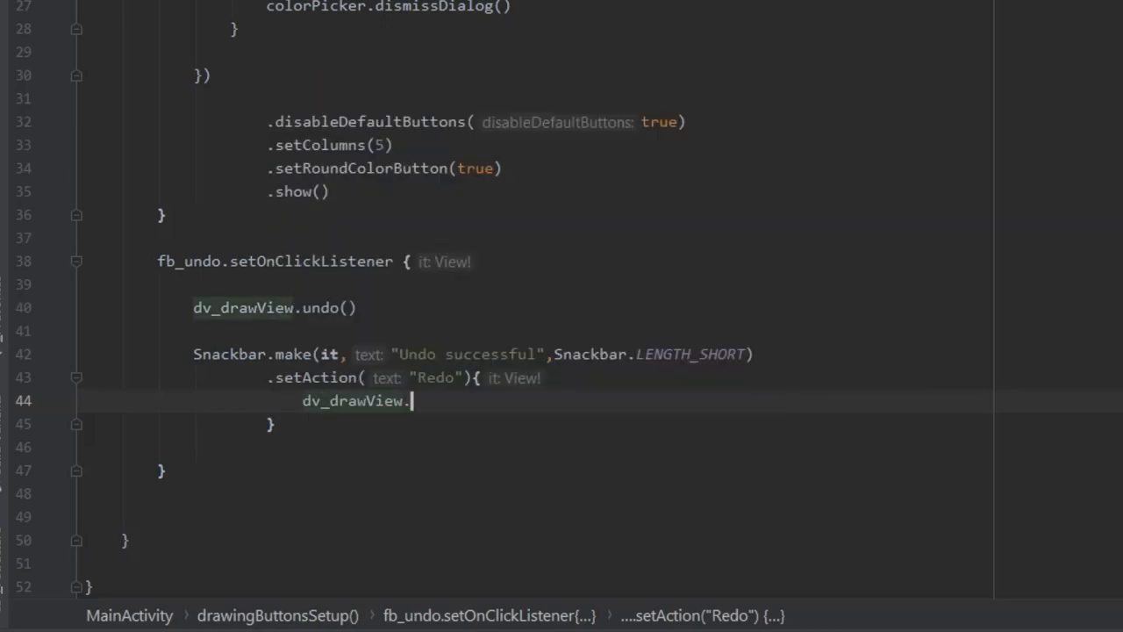
pyautogui.write('}.show(')
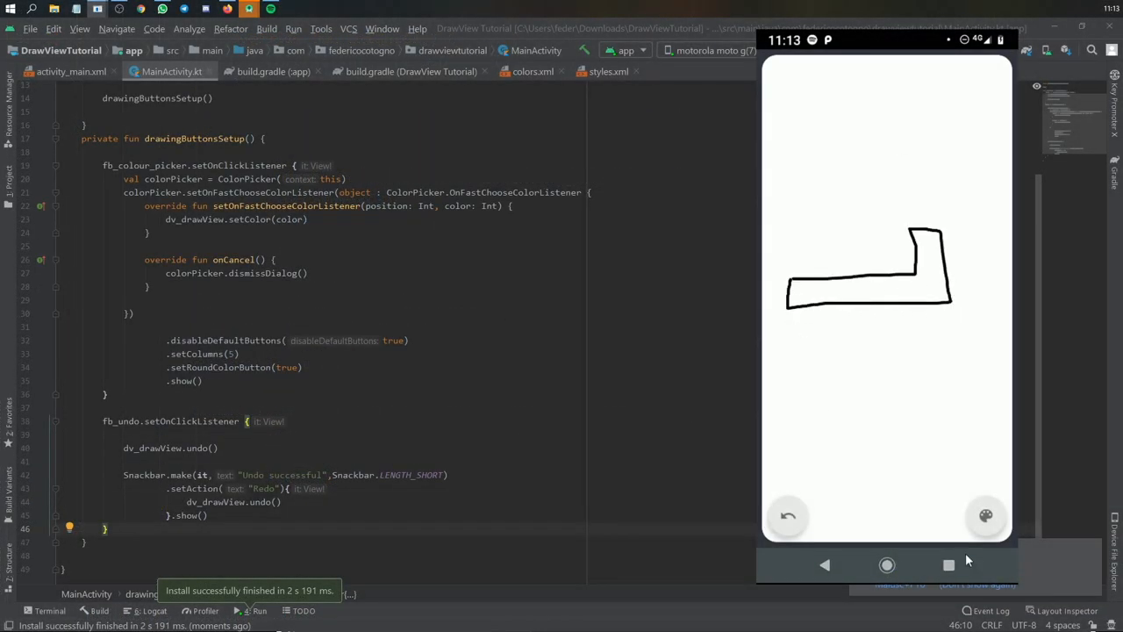
# Draw red lines on the running app's canvas, then begin a .set call on the ColorPicker chain.
pyautogui.moveTo(794, 279); pyautogui.dragTo(910, 263)
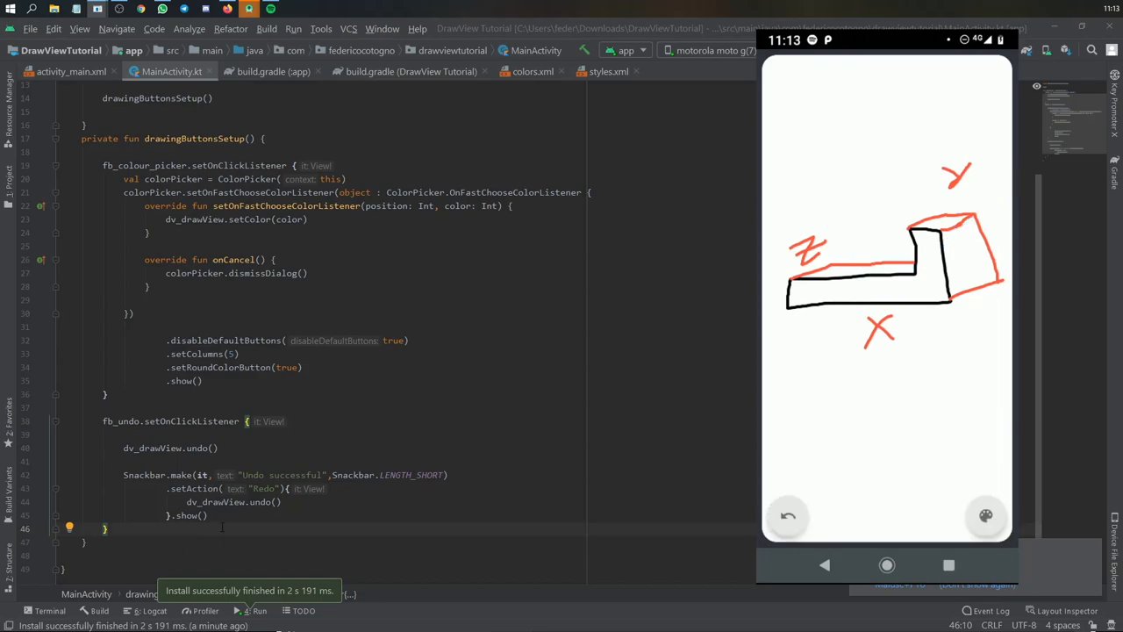
pyautogui.write('.setColo')
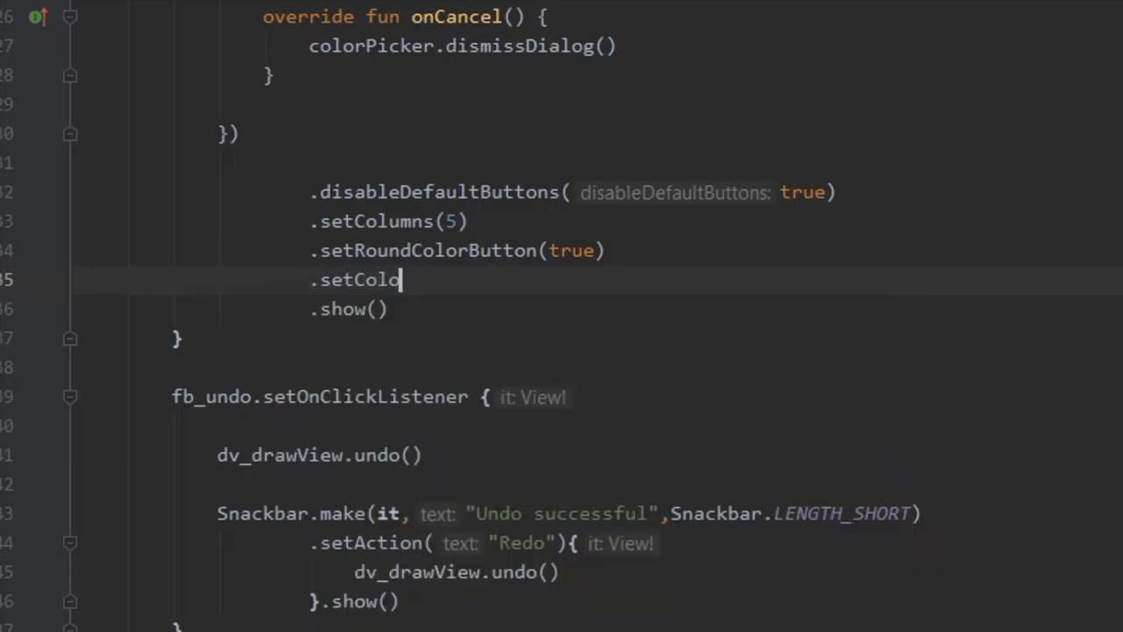
# Limit the picker with .setColors(Color.BLACK, Color.WHITE), rerun and scribble a black stroke on the canvas.
pyautogui.write('rs(Color.BLACK, Color.WHITE')
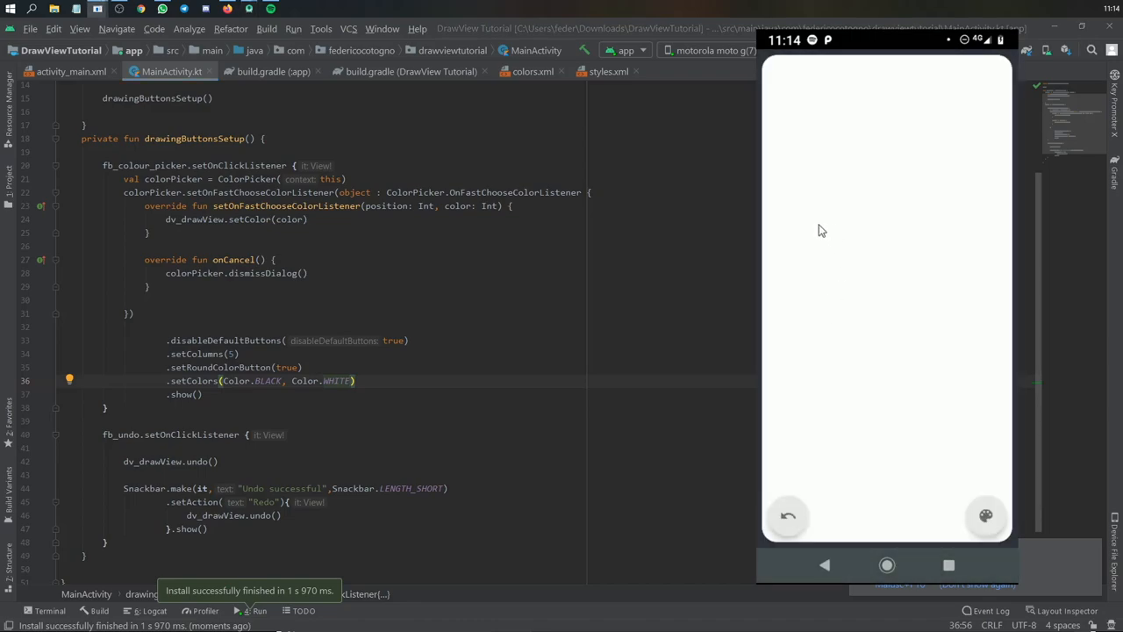
pyautogui.moveTo(790, 246); pyautogui.dragTo(1001, 255)
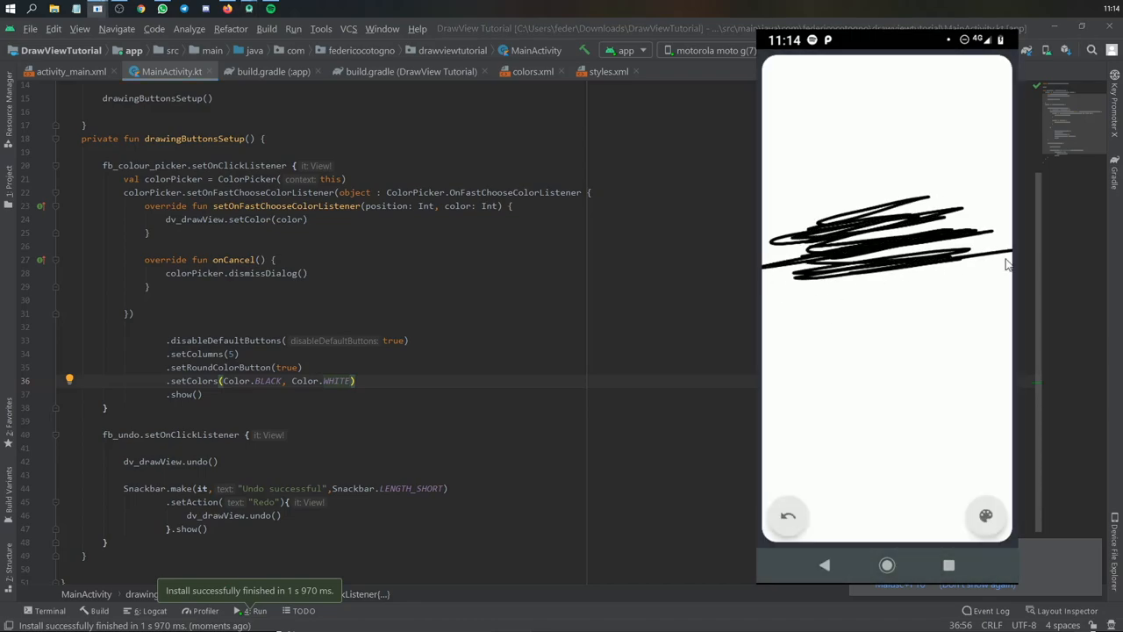